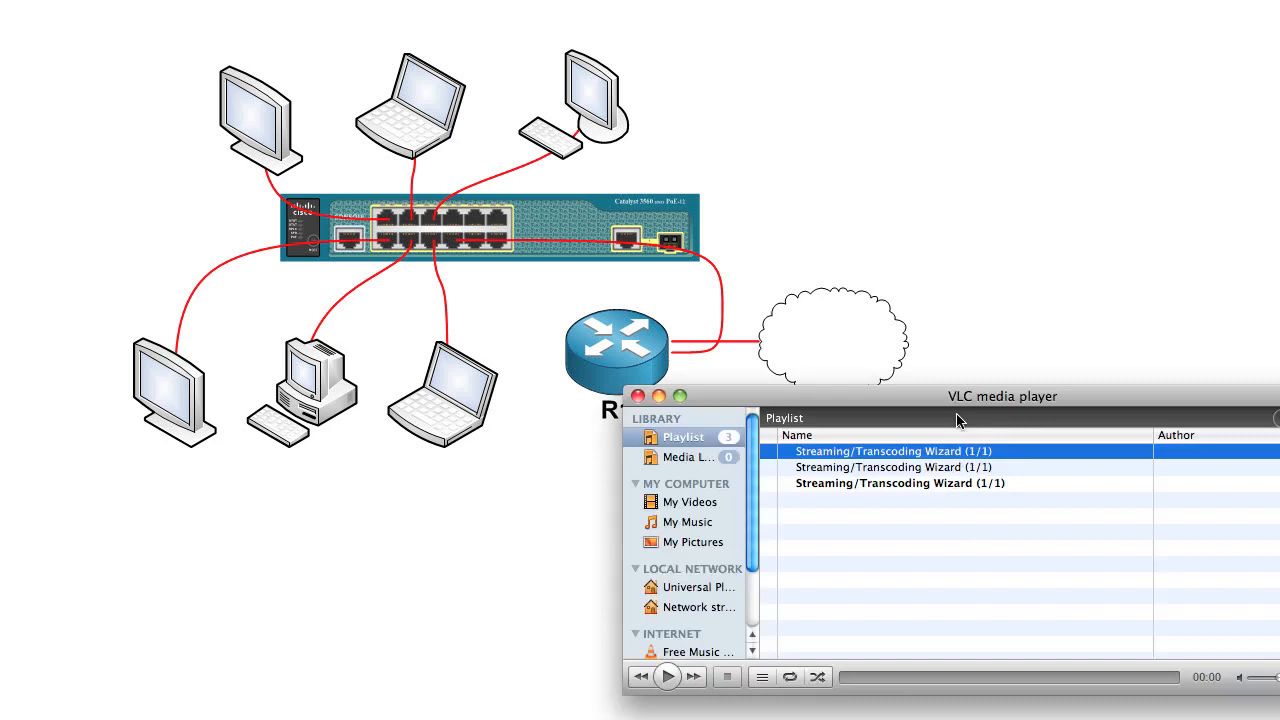
# - Move the VLC player window toward the top of the screen
pyautogui.moveTo(1000, 395); pyautogui.dragTo(890, 50)
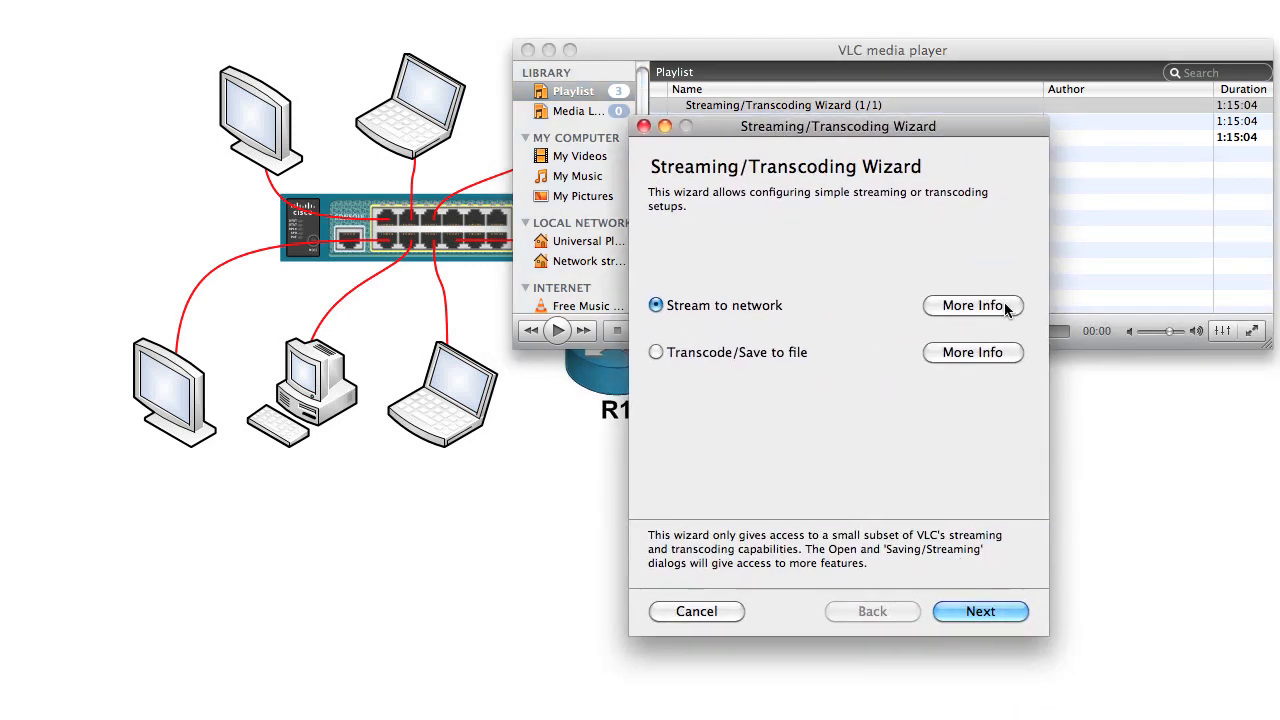
pyautogui.moveTo(713, 322)
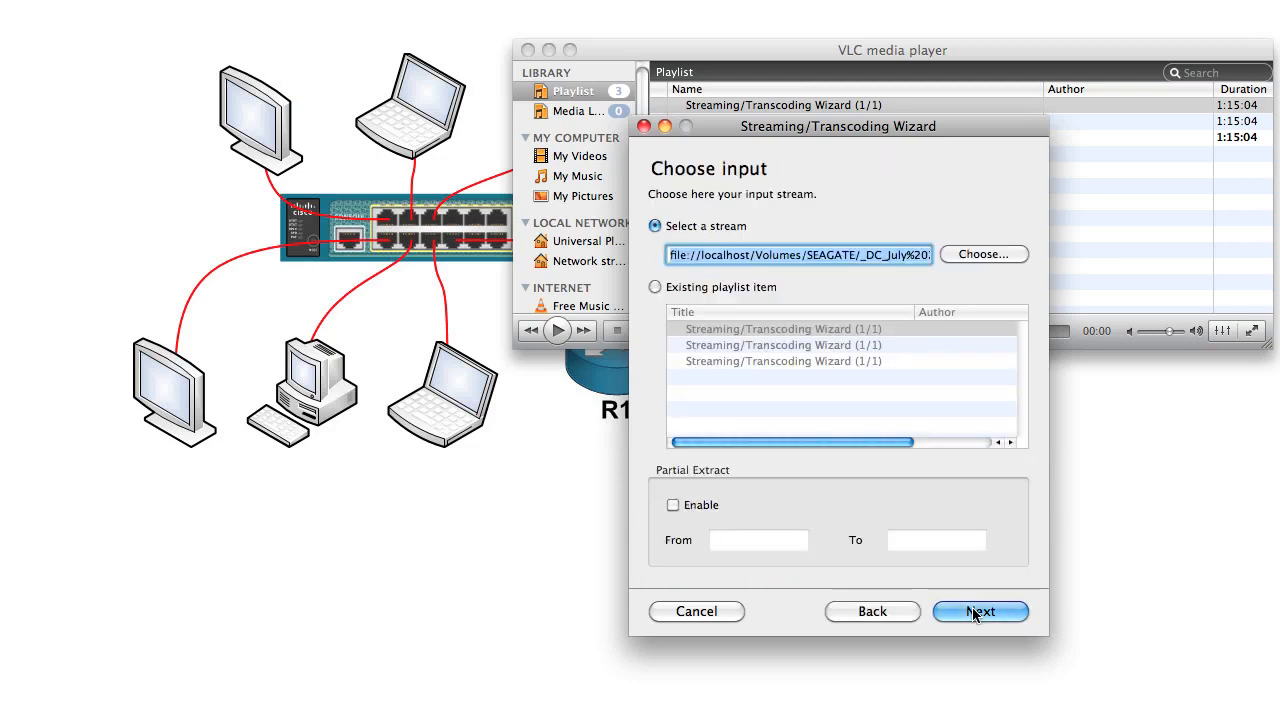
pyautogui.moveTo(863, 270)
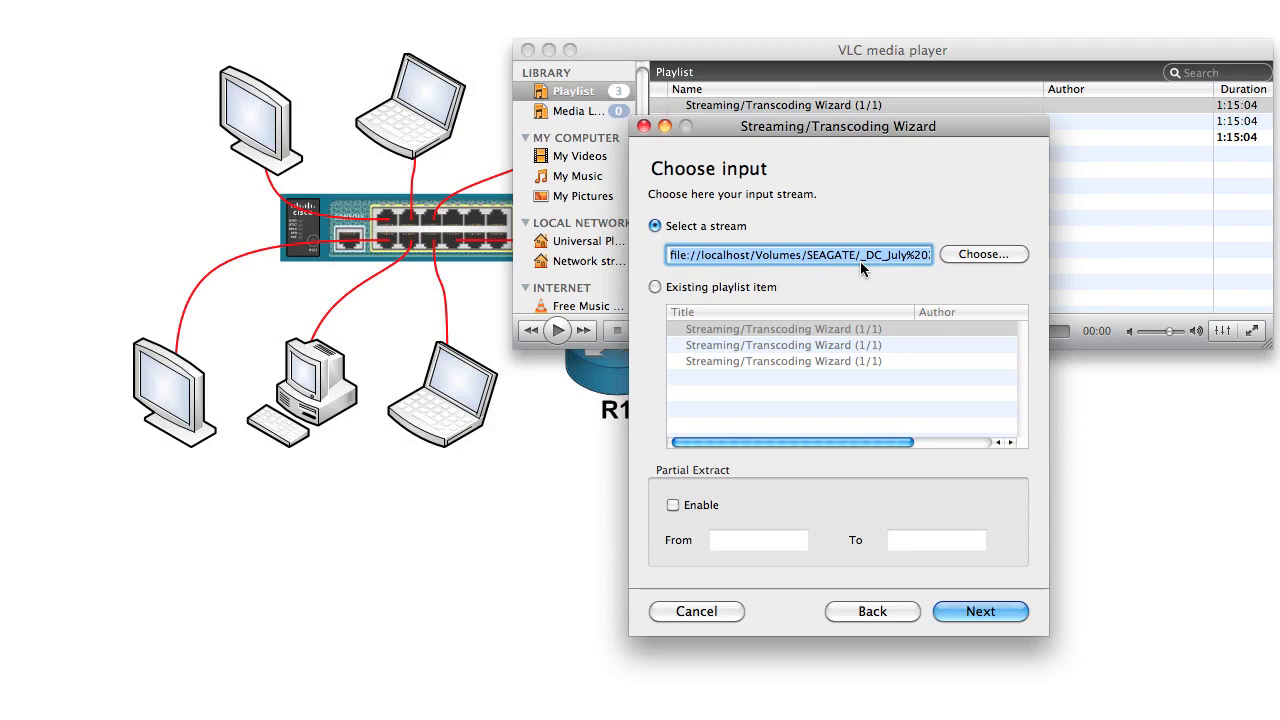
# - Stream by UDP multicast to 224.1.2.3 untranscoded in MPEG TS, advancing through the wizard pages
pyautogui.click(979, 611)
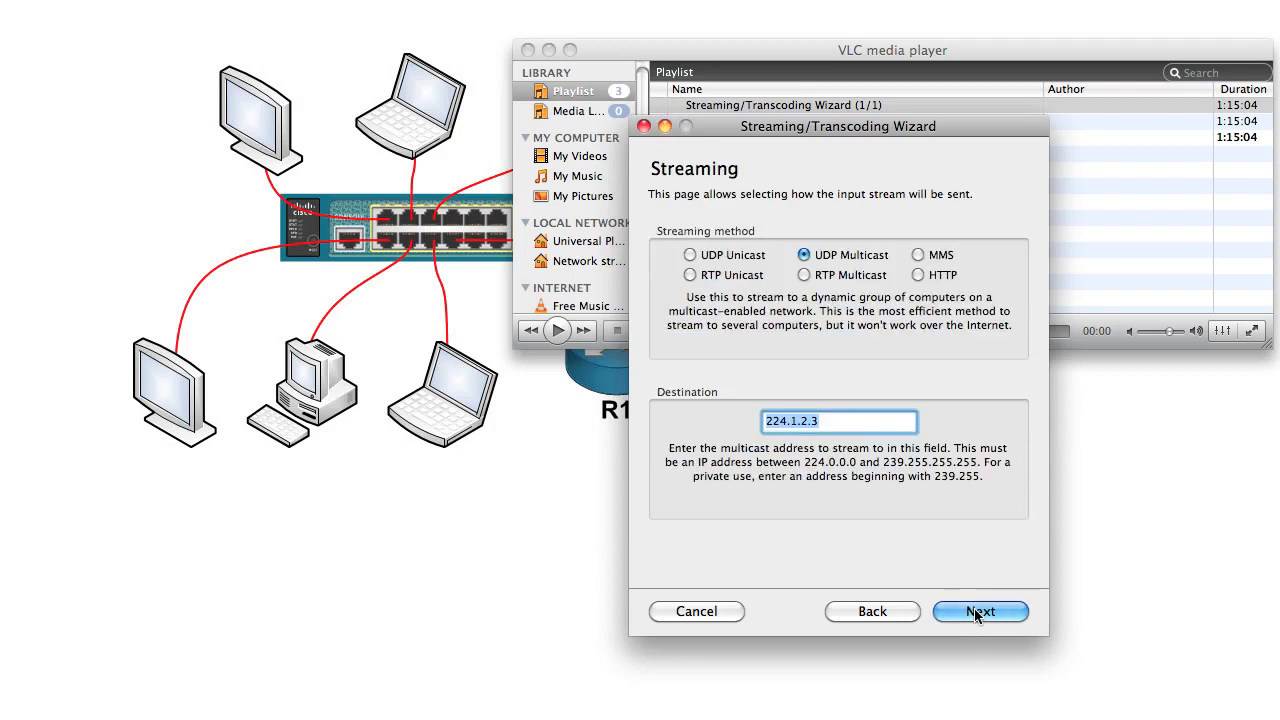
pyautogui.moveTo(840, 264)
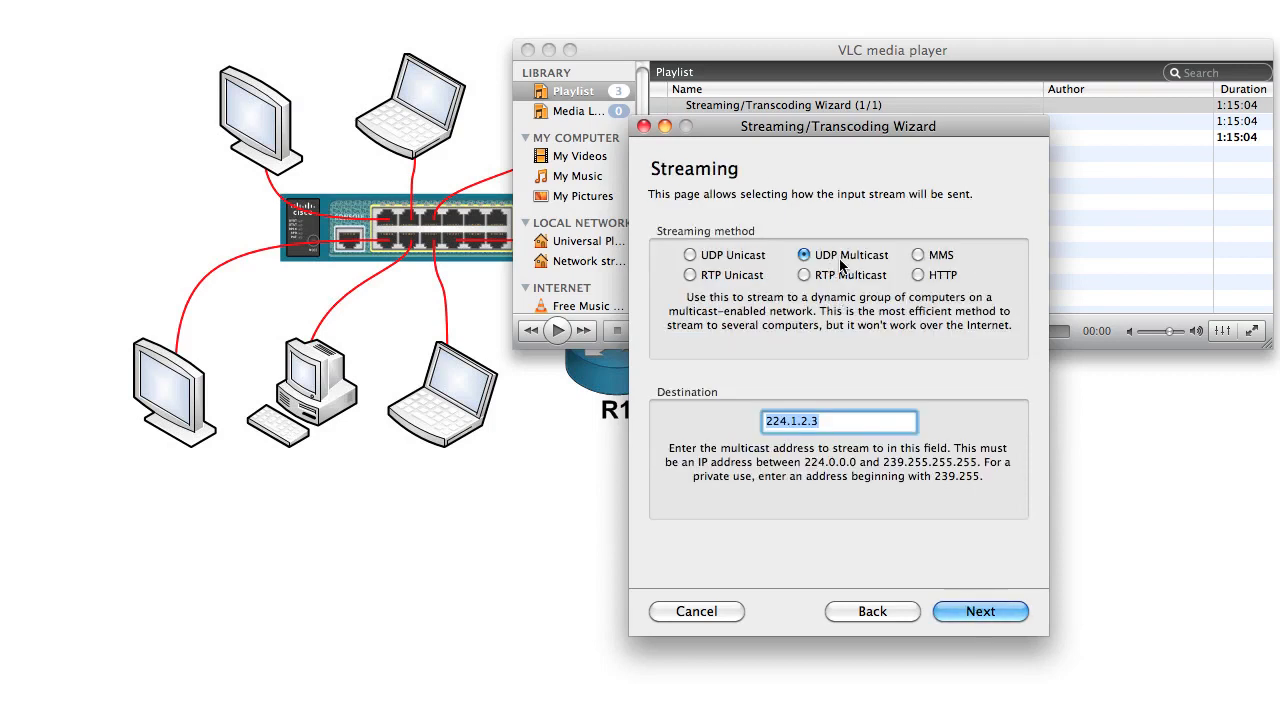
pyautogui.moveTo(797, 444)
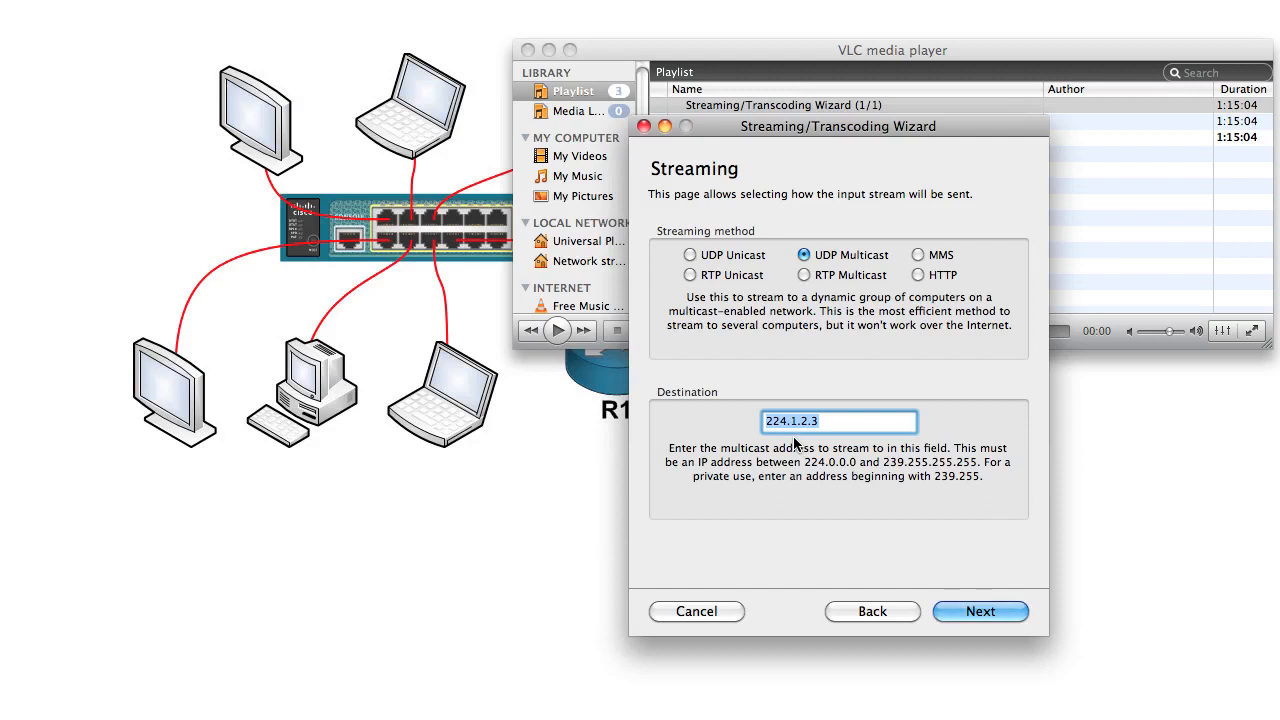
pyautogui.click(980, 611)
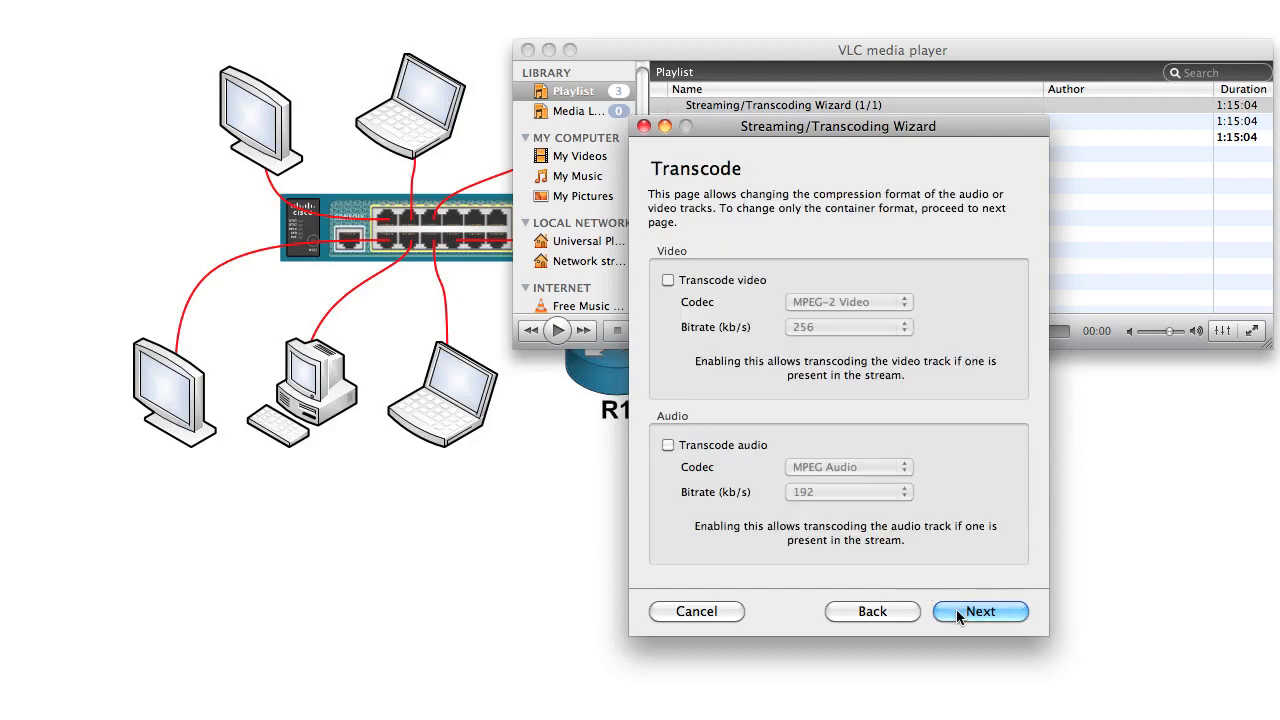
pyautogui.moveTo(718, 467)
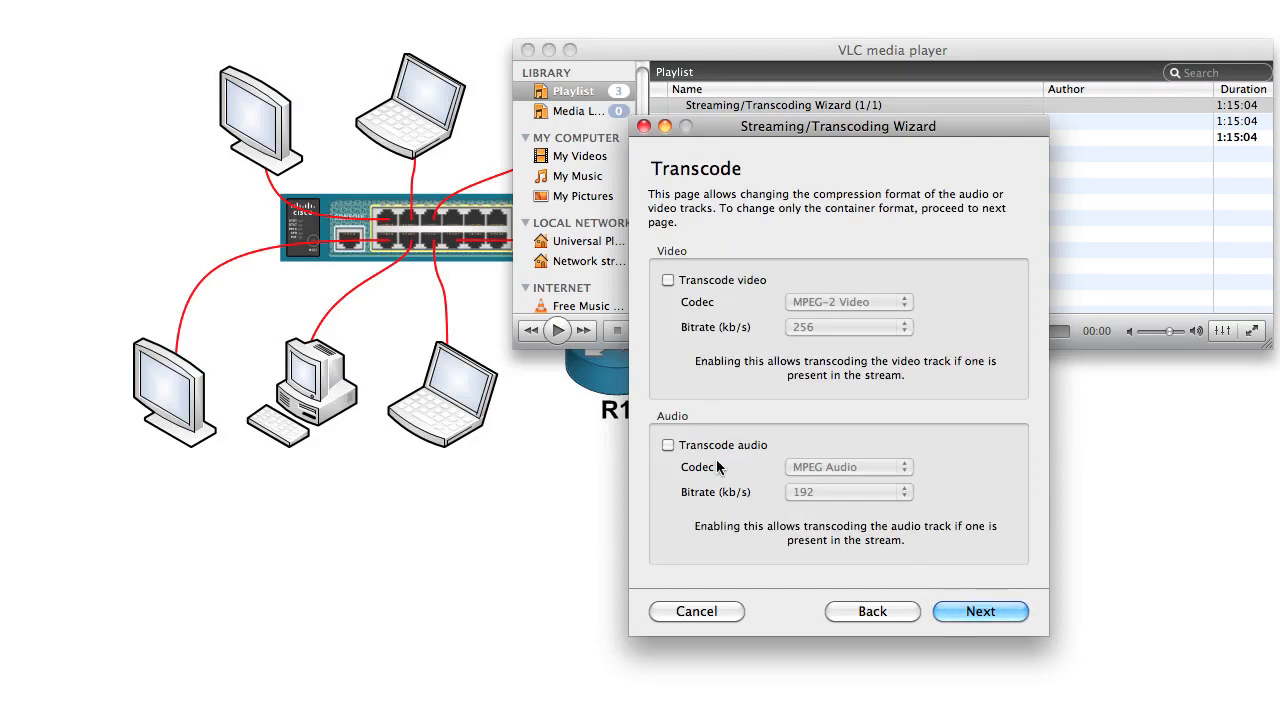
pyautogui.click(979, 611)
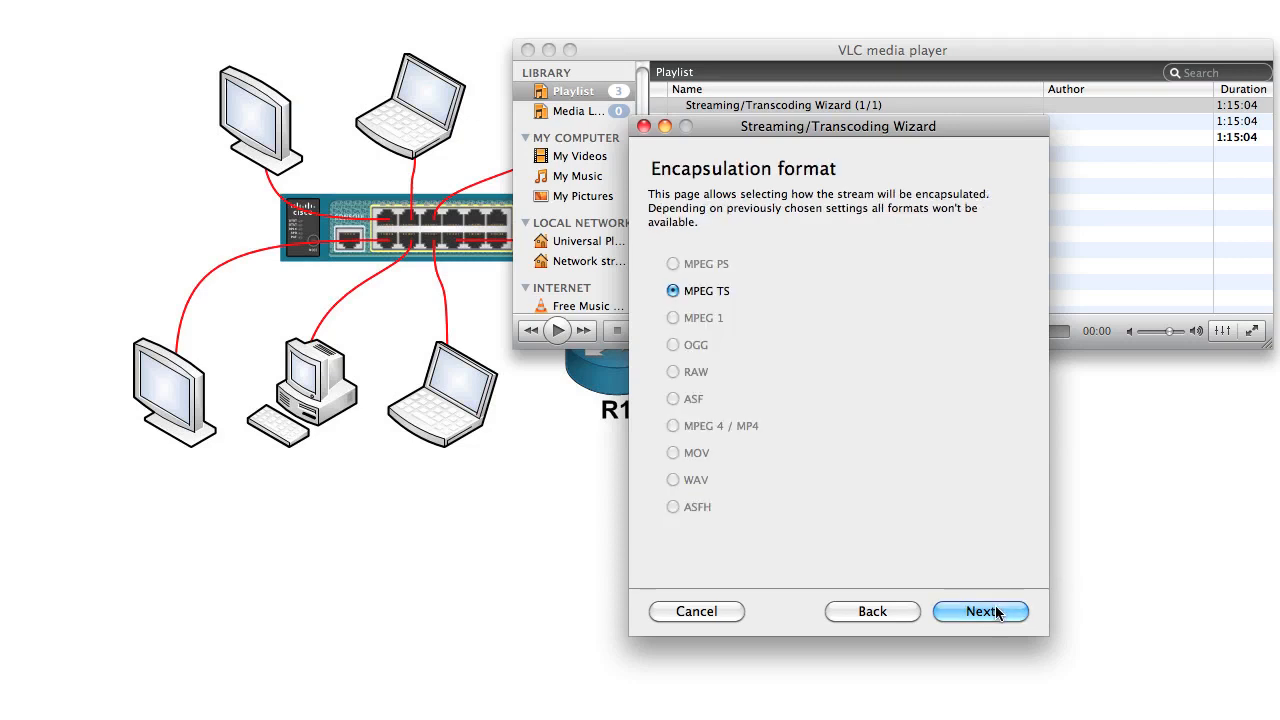
pyautogui.moveTo(810, 202)
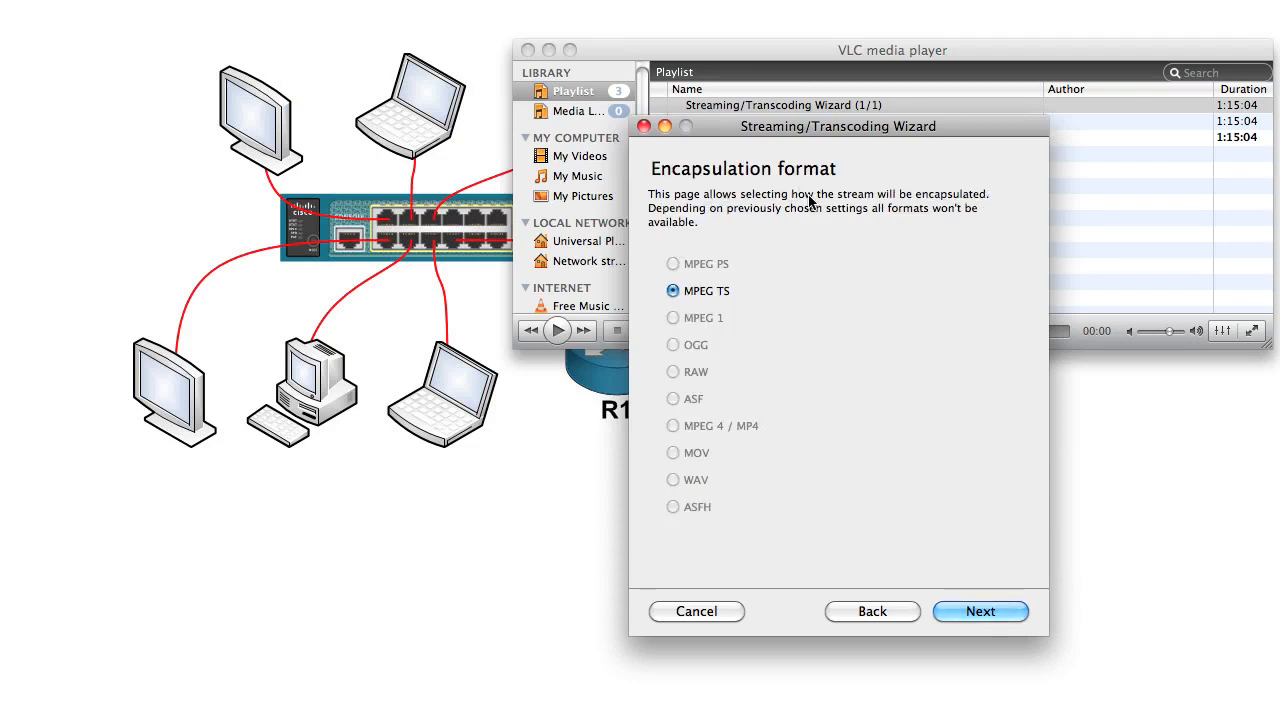
pyautogui.moveTo(768, 327)
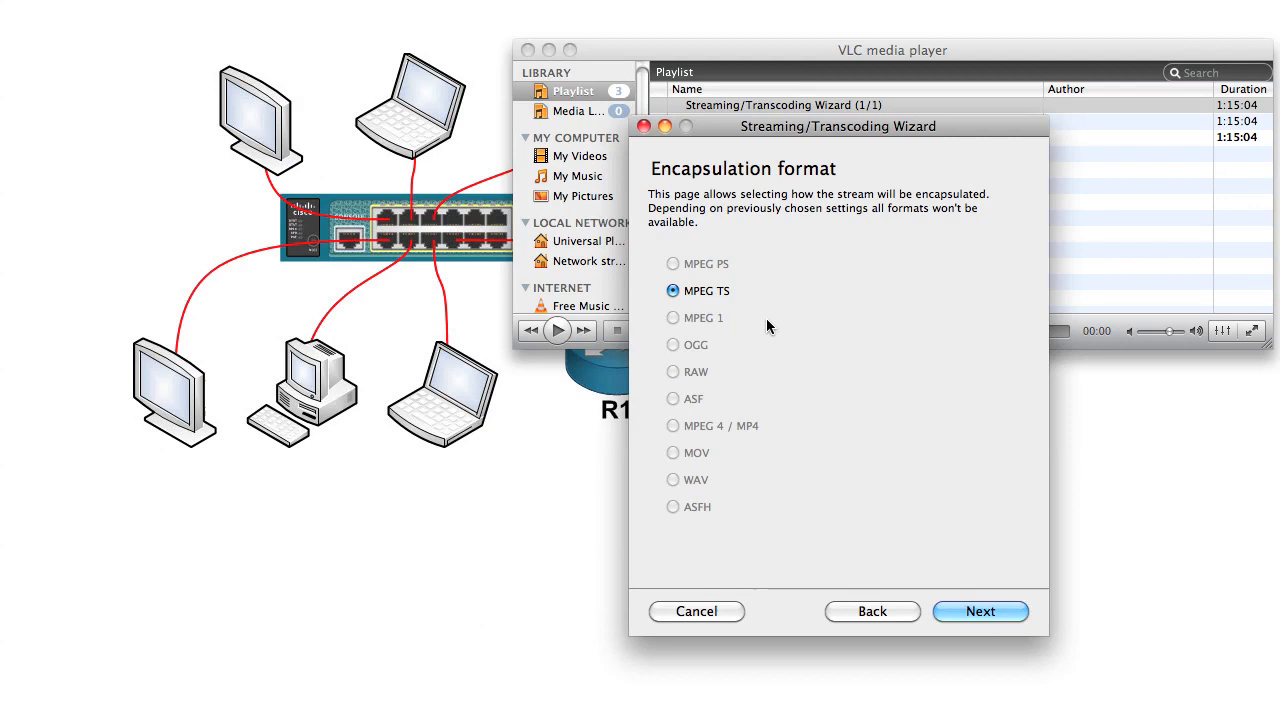
pyautogui.click(979, 611)
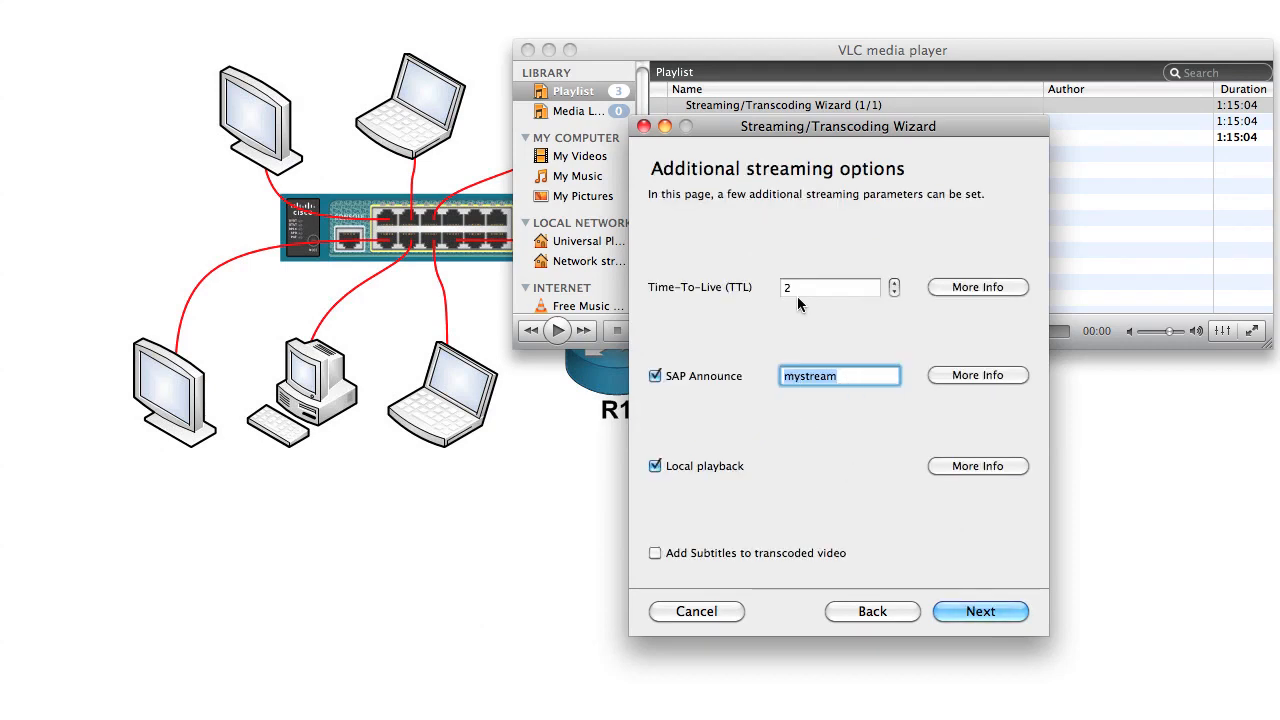
pyautogui.moveTo(868, 346)
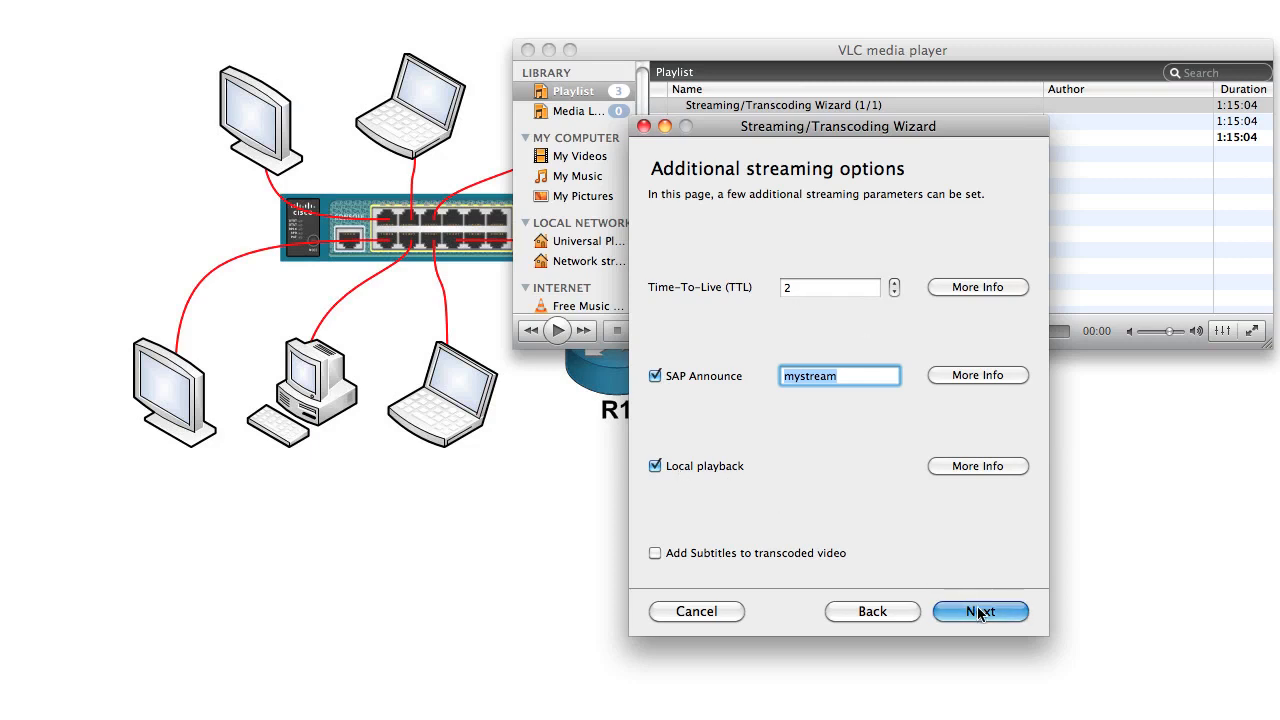
# - Accept the TTL 2 and 'mystream' SAP options, then finish from the Summary page
pyautogui.click(980, 611)
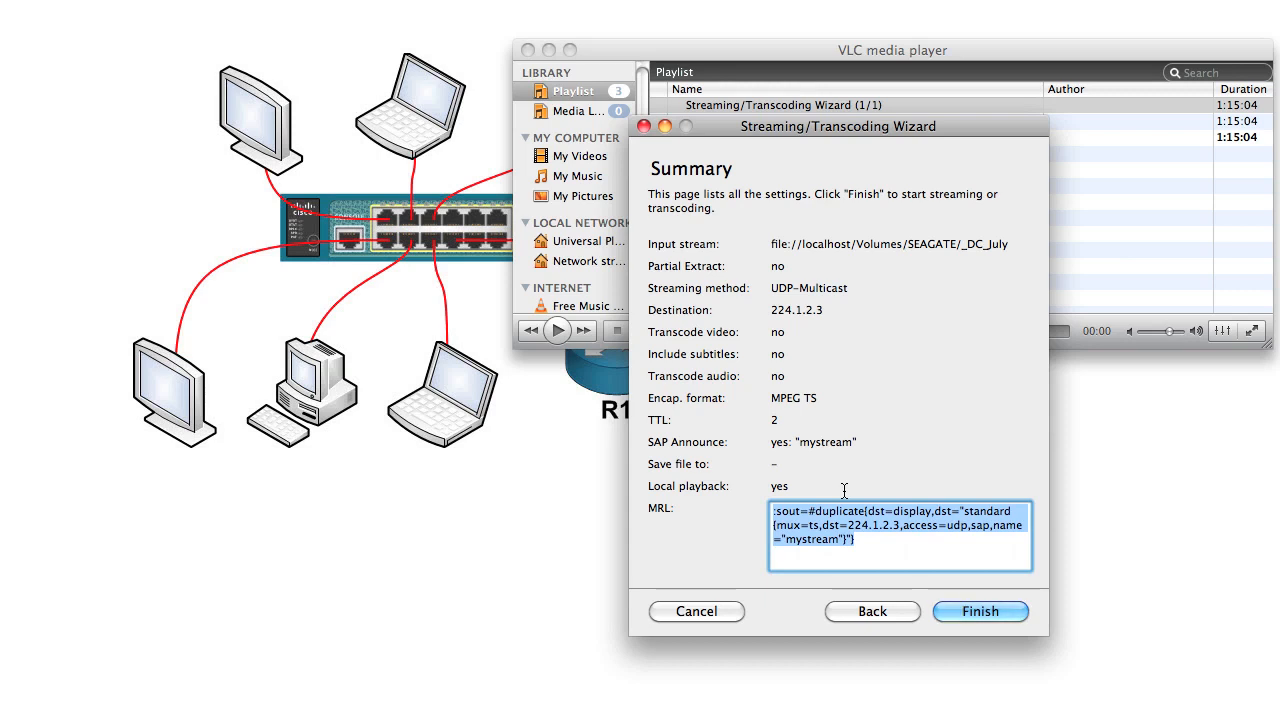
pyautogui.moveTo(785, 298)
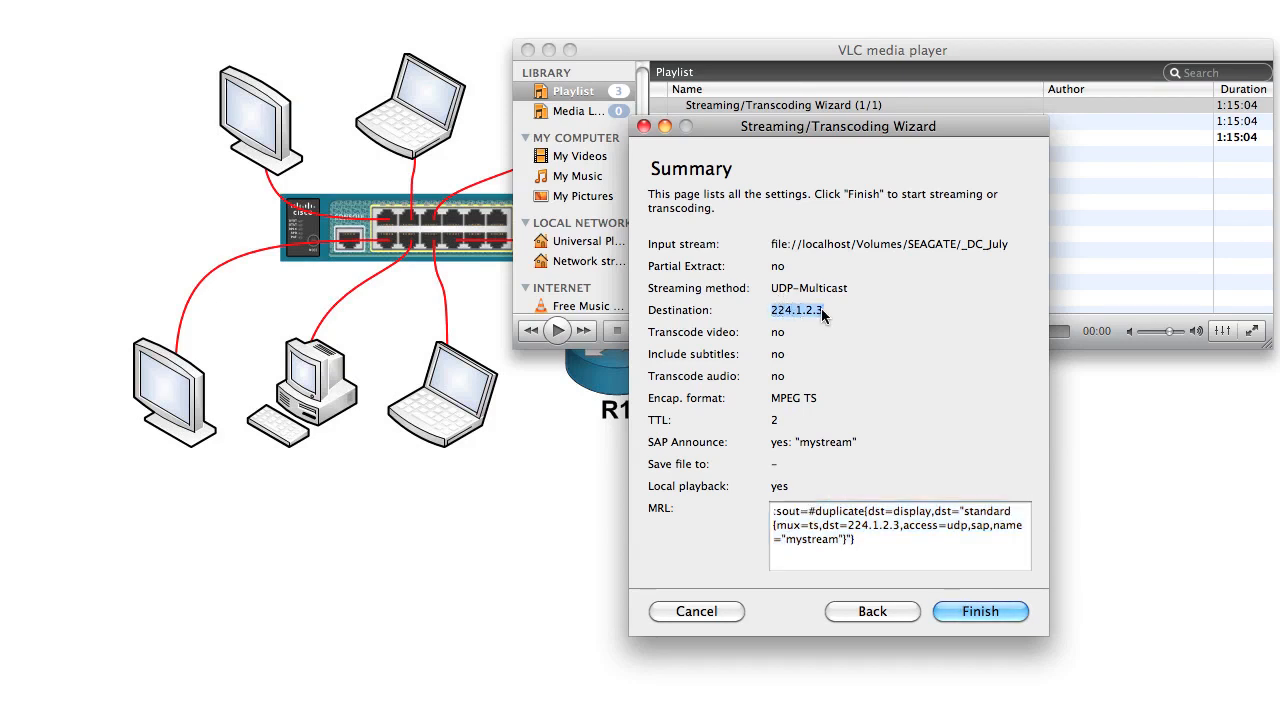
pyautogui.moveTo(472, 245)
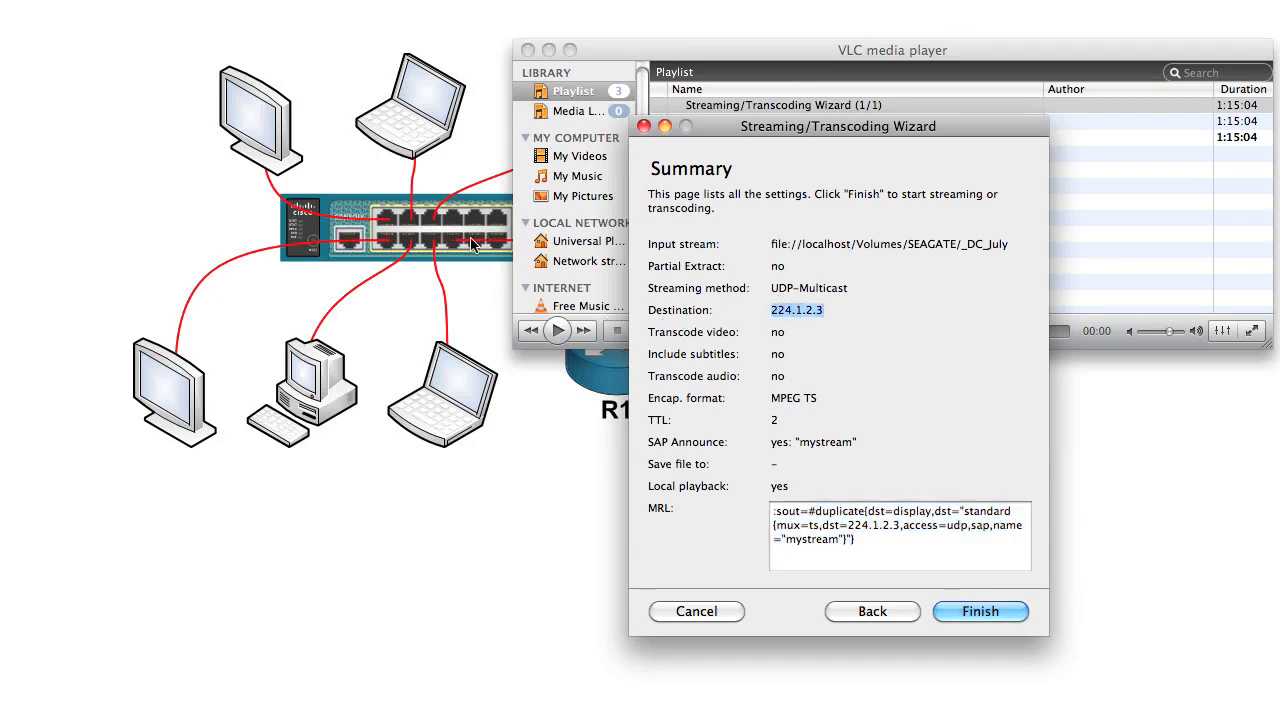
pyautogui.moveTo(745, 124)
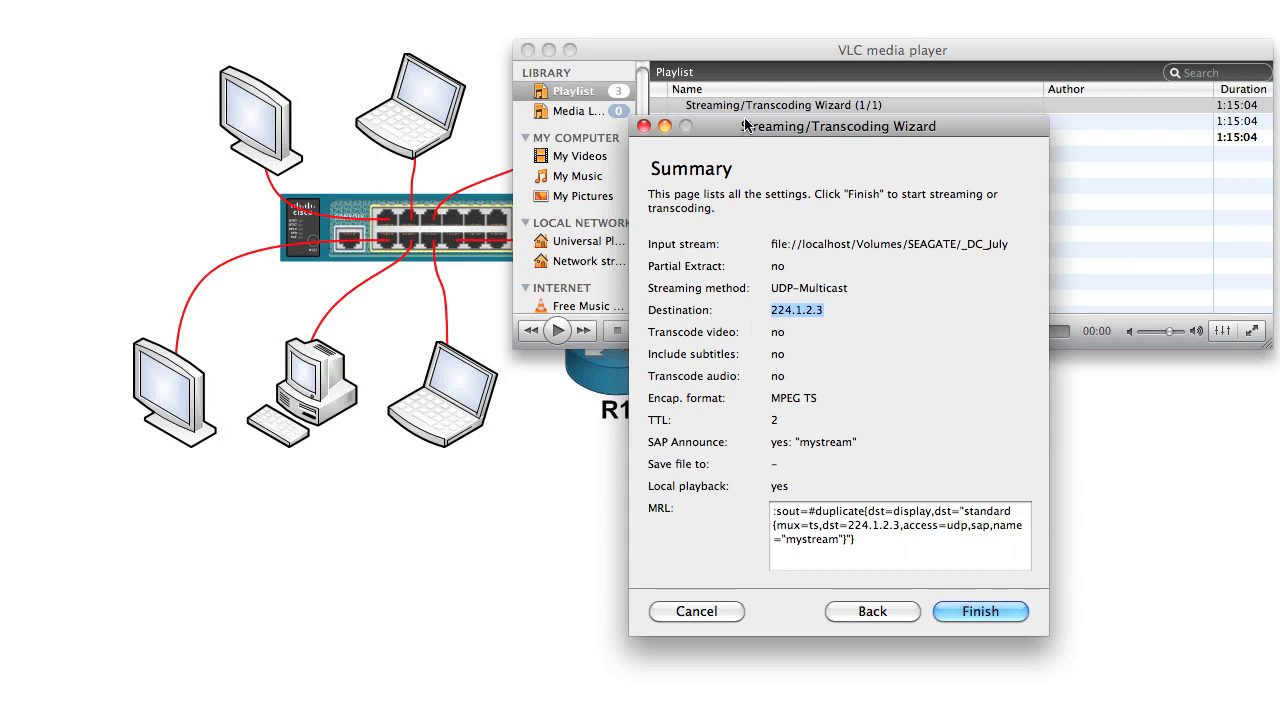
pyautogui.moveTo(708, 133)
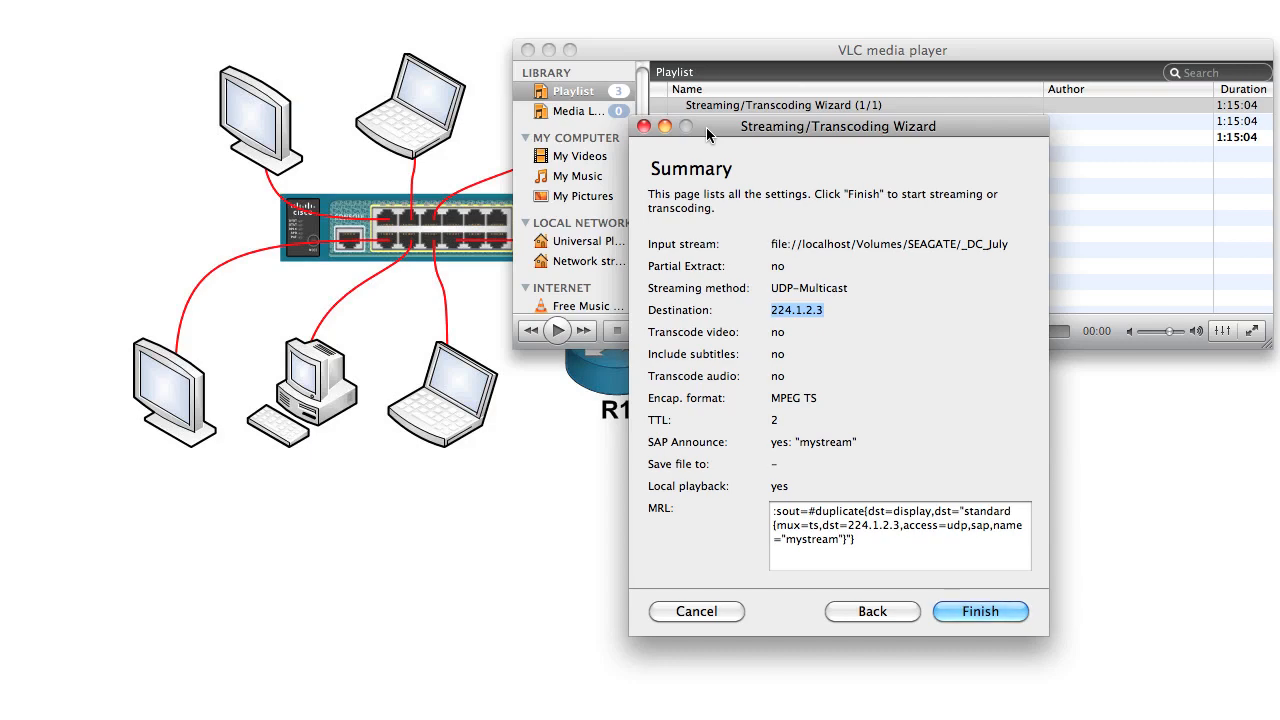
pyautogui.click(980, 611)
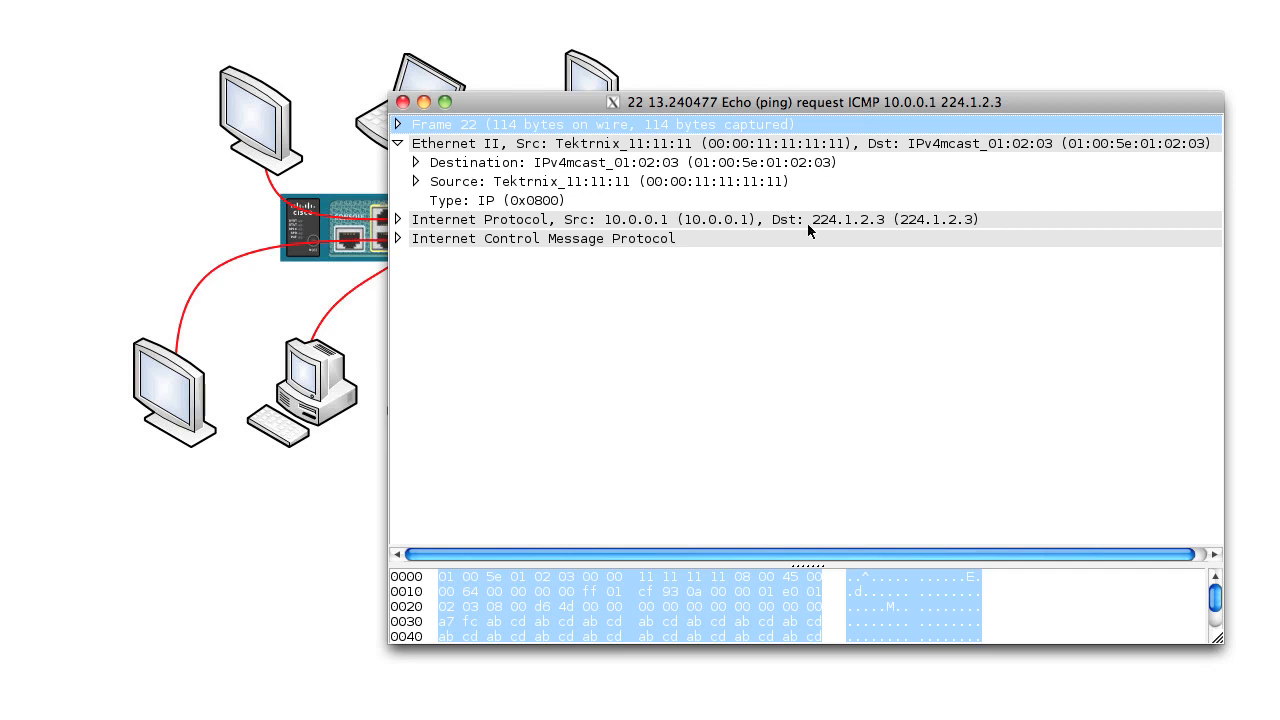
pyautogui.moveTo(788, 184)
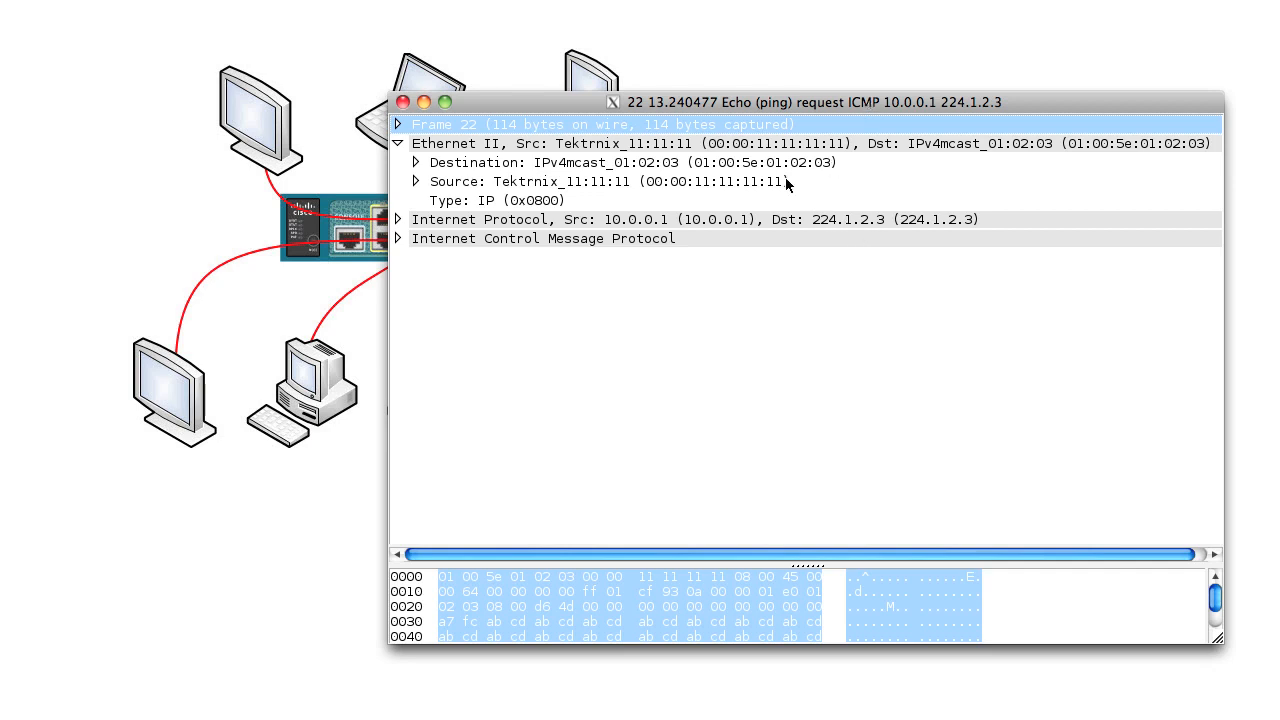
pyautogui.moveTo(707, 177)
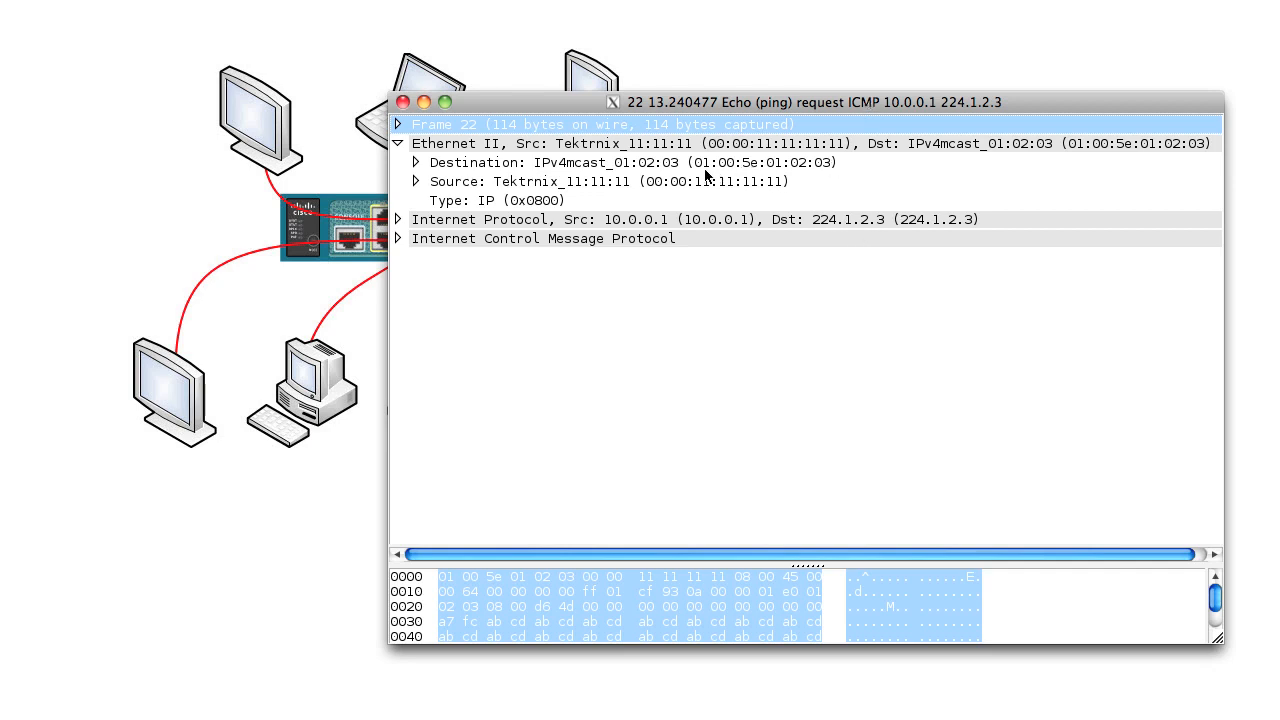
pyautogui.moveTo(763, 182)
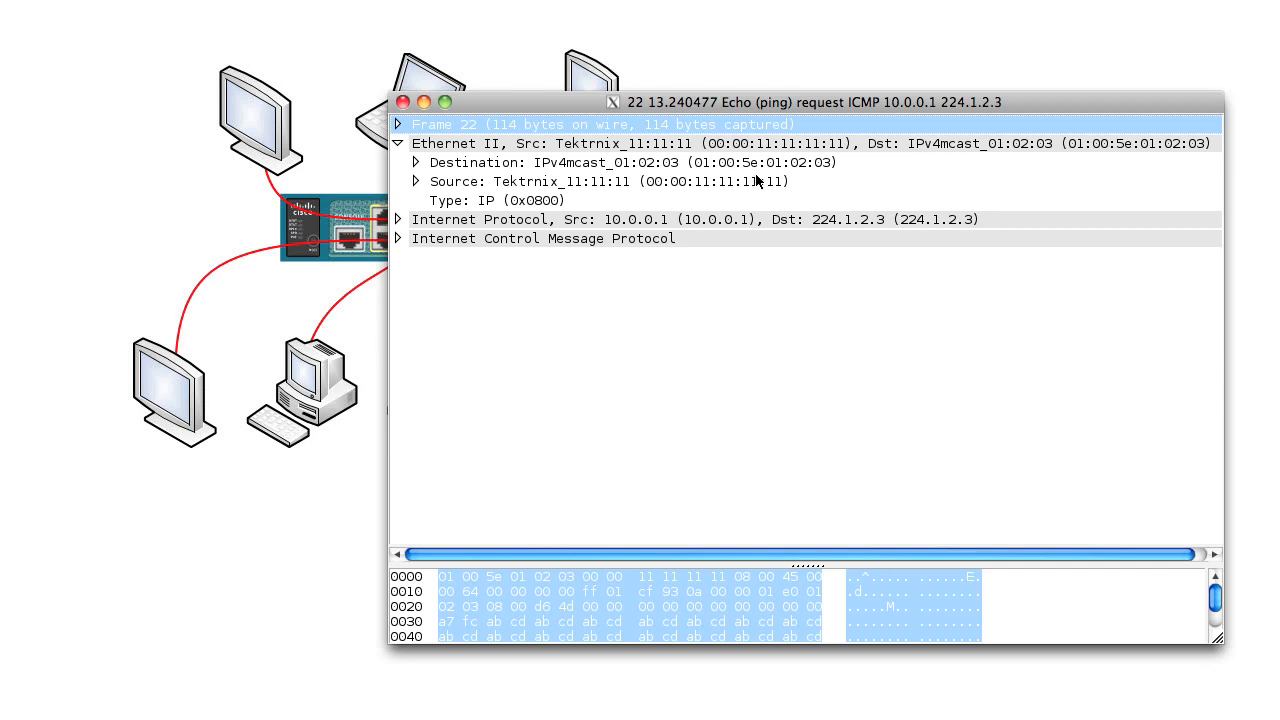
pyautogui.moveTo(771, 181)
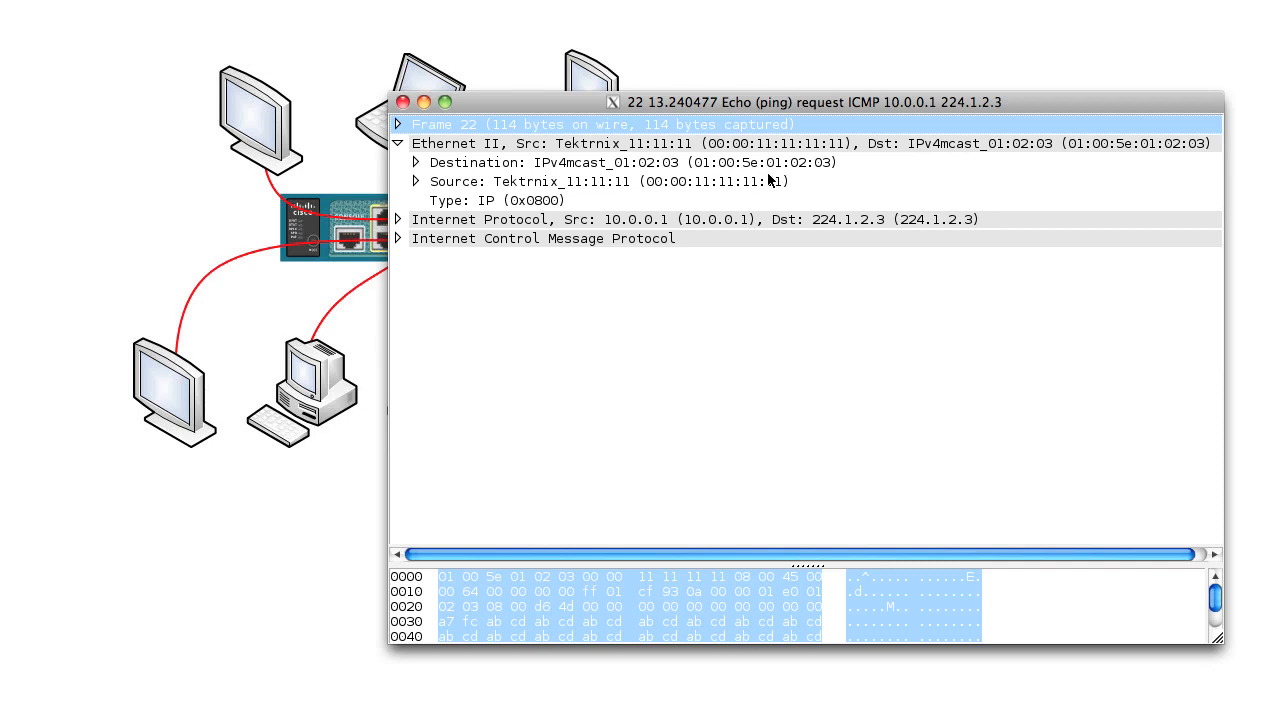
pyautogui.moveTo(817, 177)
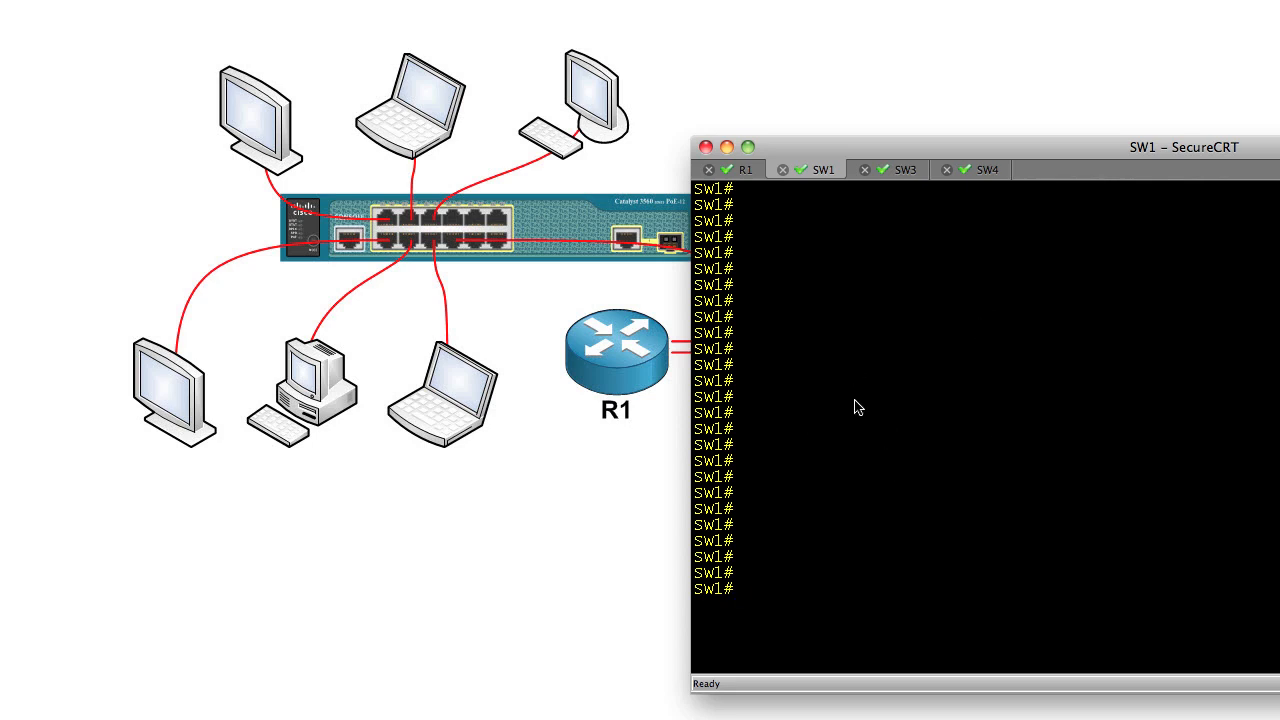
pyautogui.moveTo(443, 232)
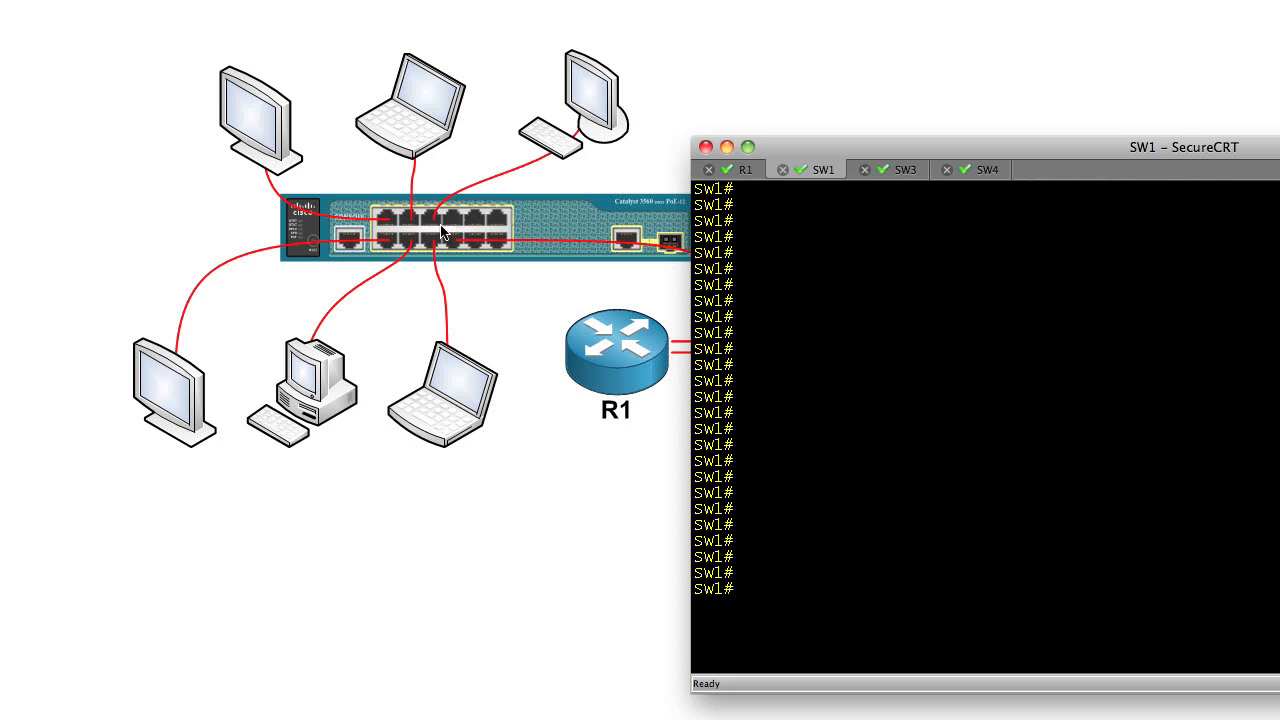
pyautogui.moveTo(458, 226)
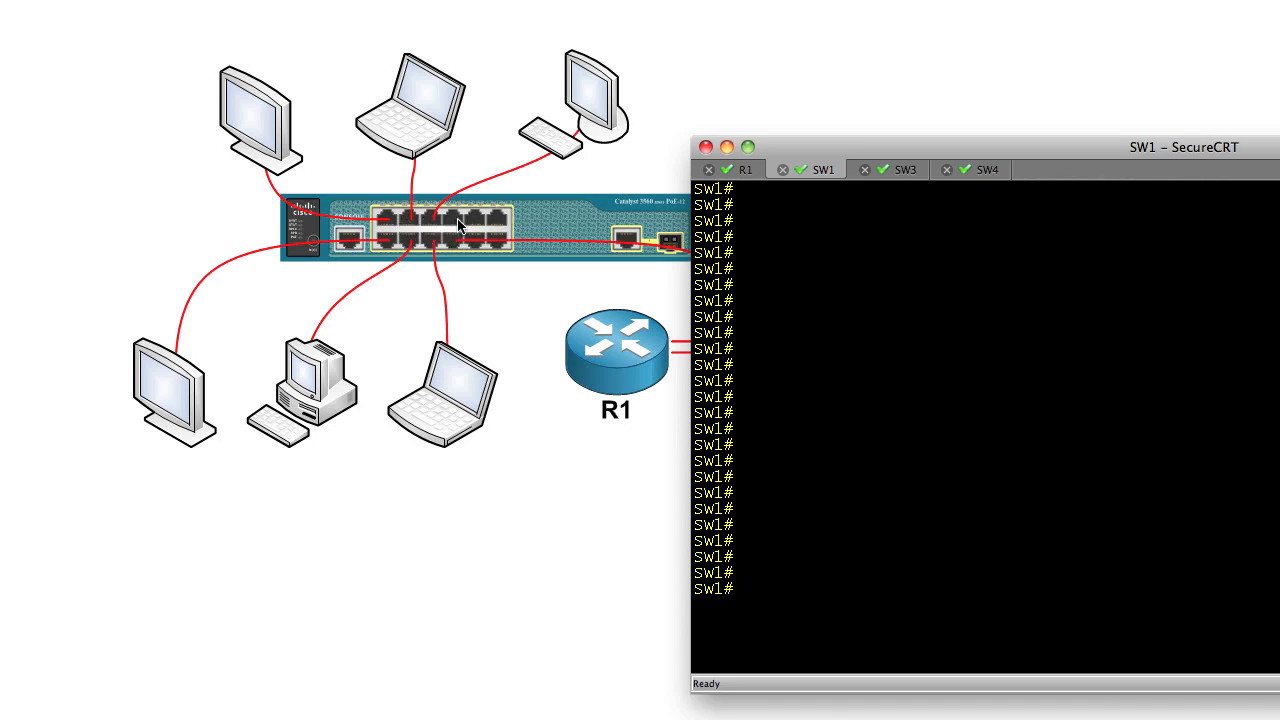
pyautogui.moveTo(645, 248)
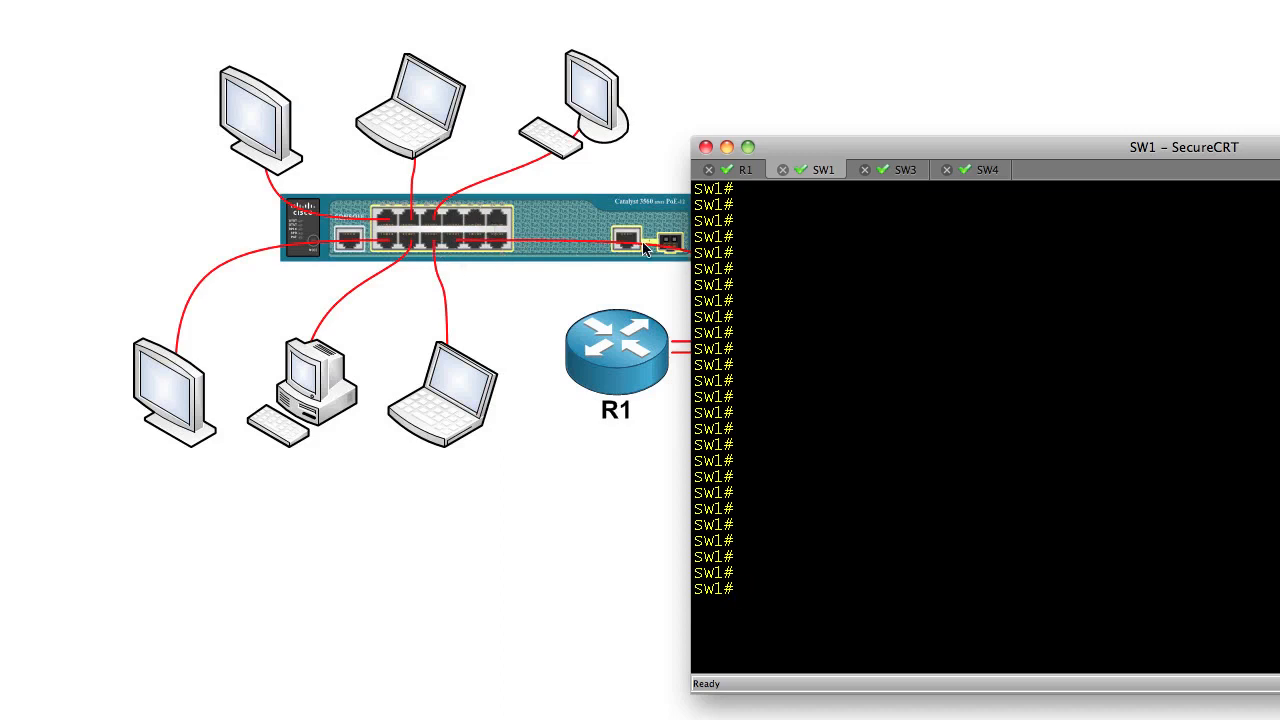
pyautogui.moveTo(853, 282)
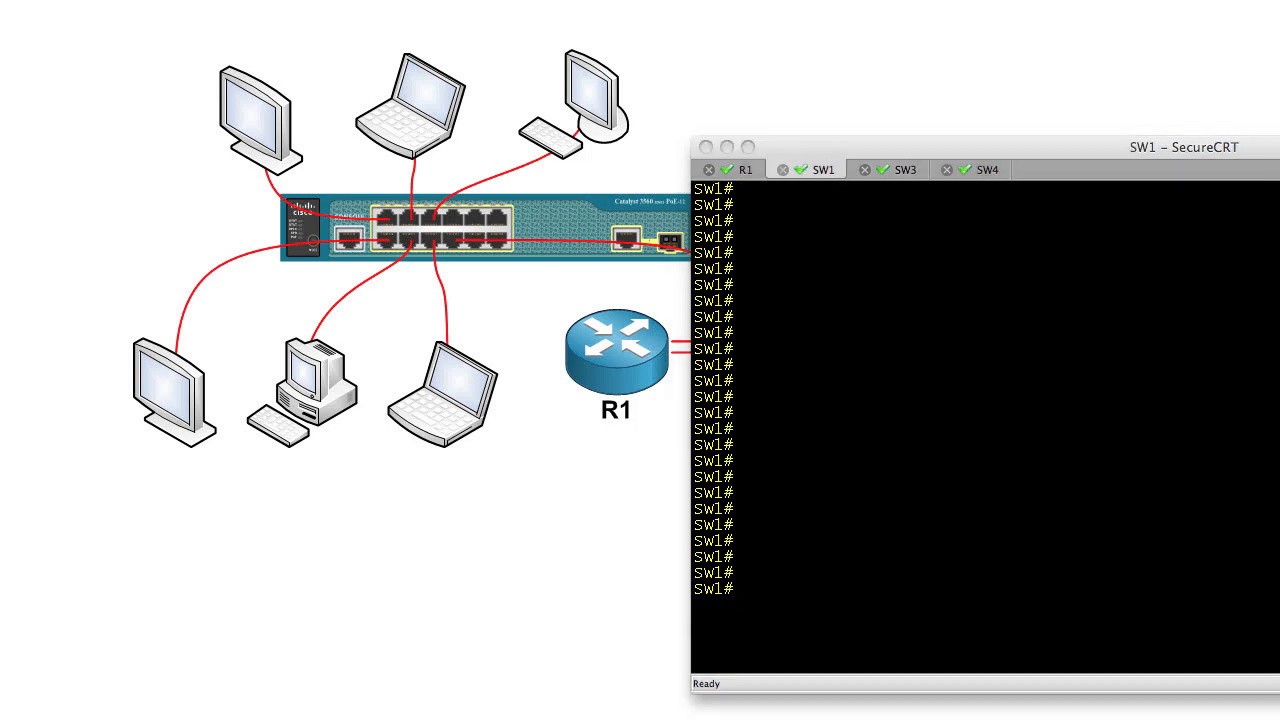
# - Run conf t, then ip igmp snooping and ip igmp snooping vlan 1 on SW1
pyautogui.write('conf t')
pyautogui.write('i')
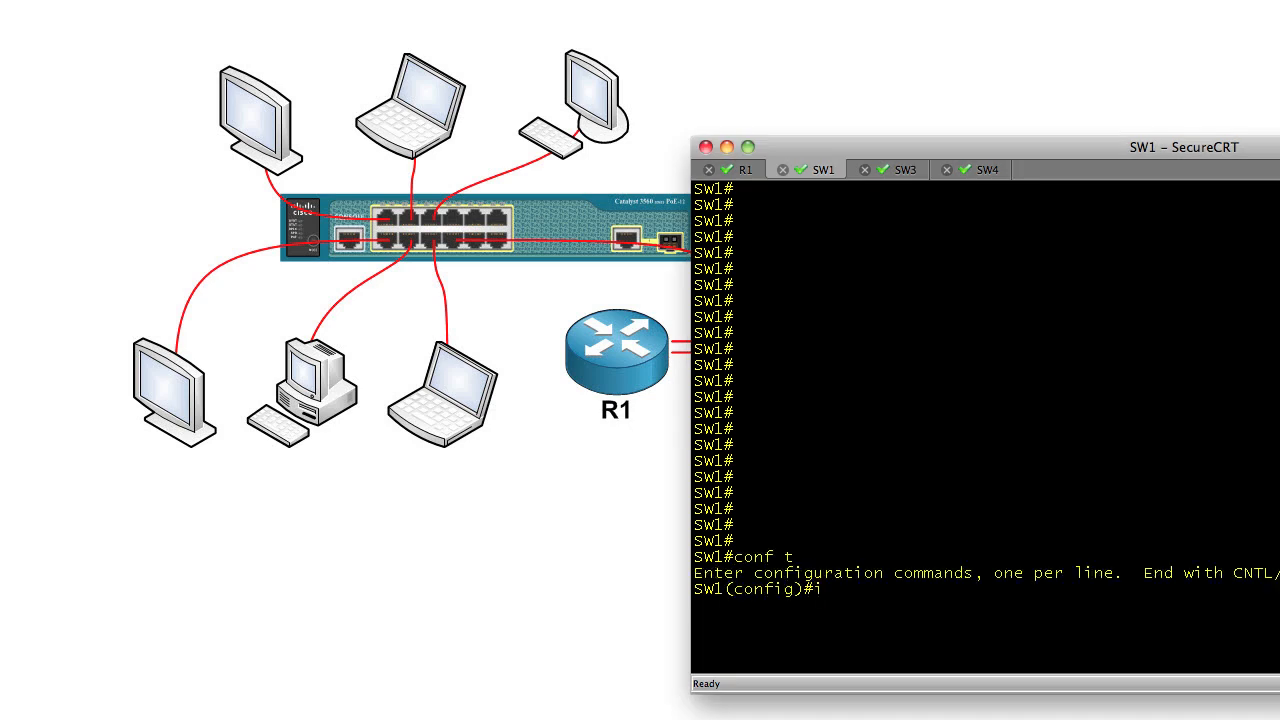
pyautogui.write('p igmp snoo')
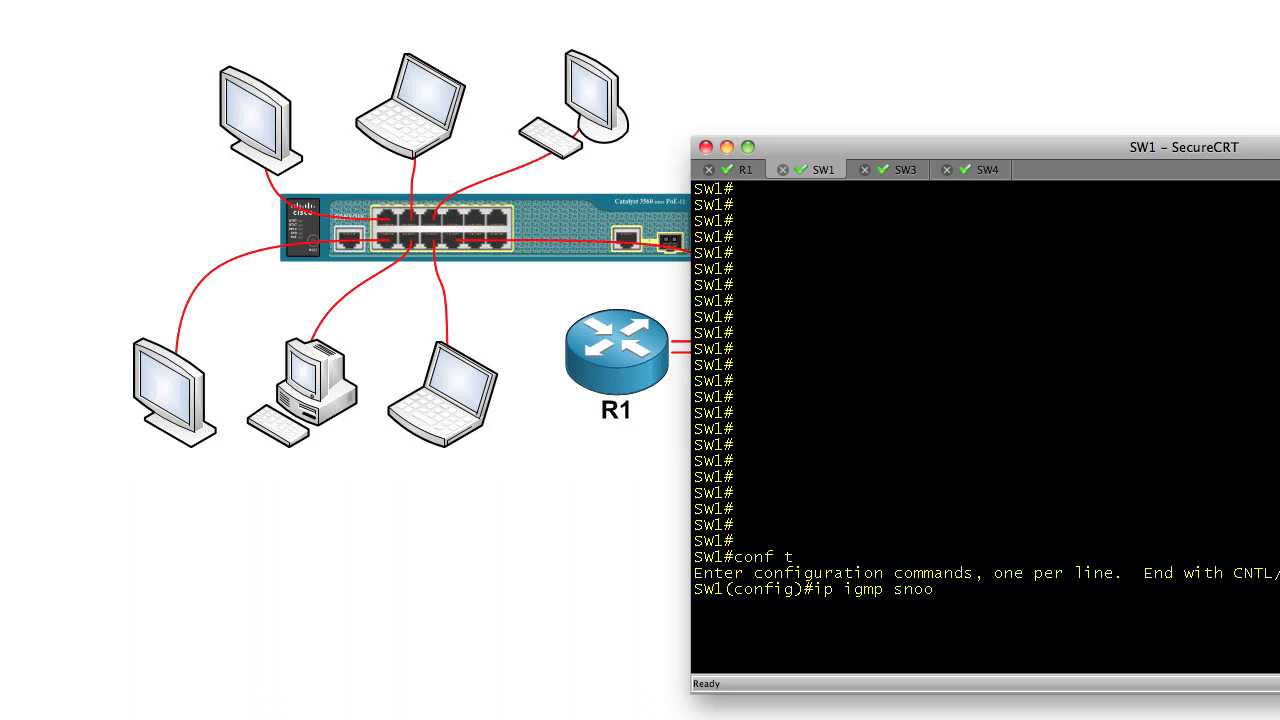
pyautogui.press('Return')
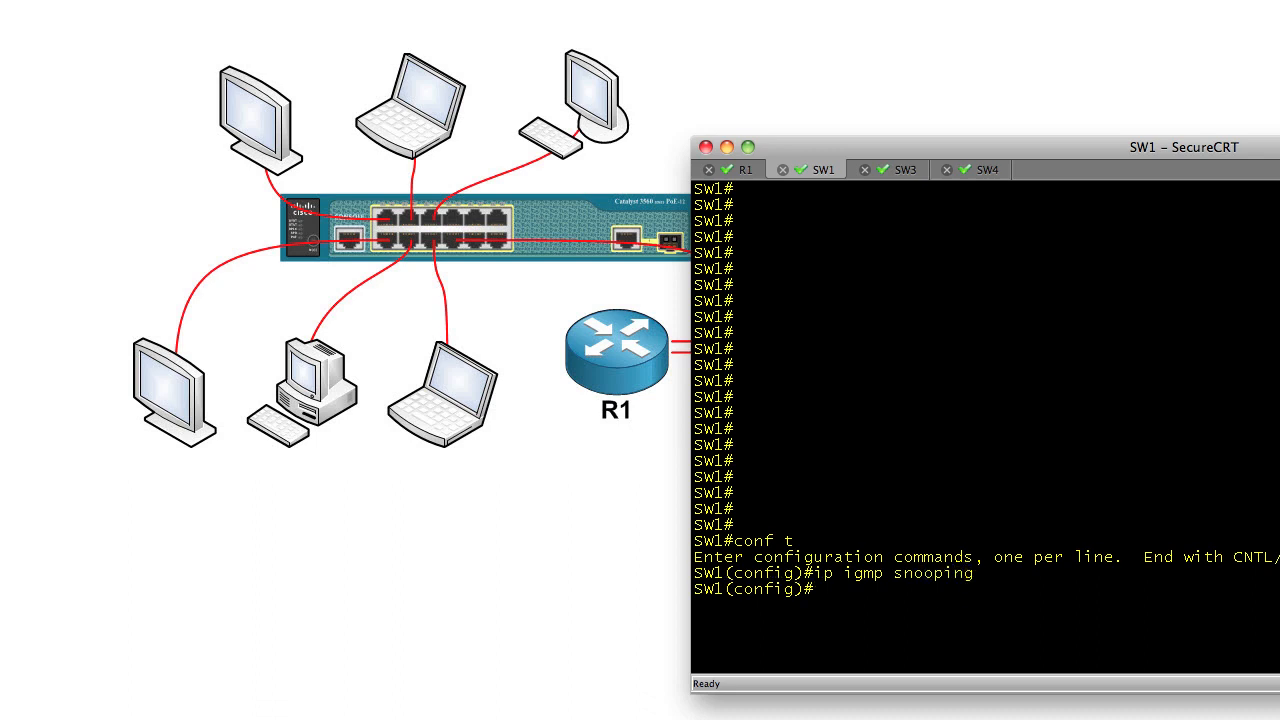
pyautogui.write('ip igmp snooping vlan 1')
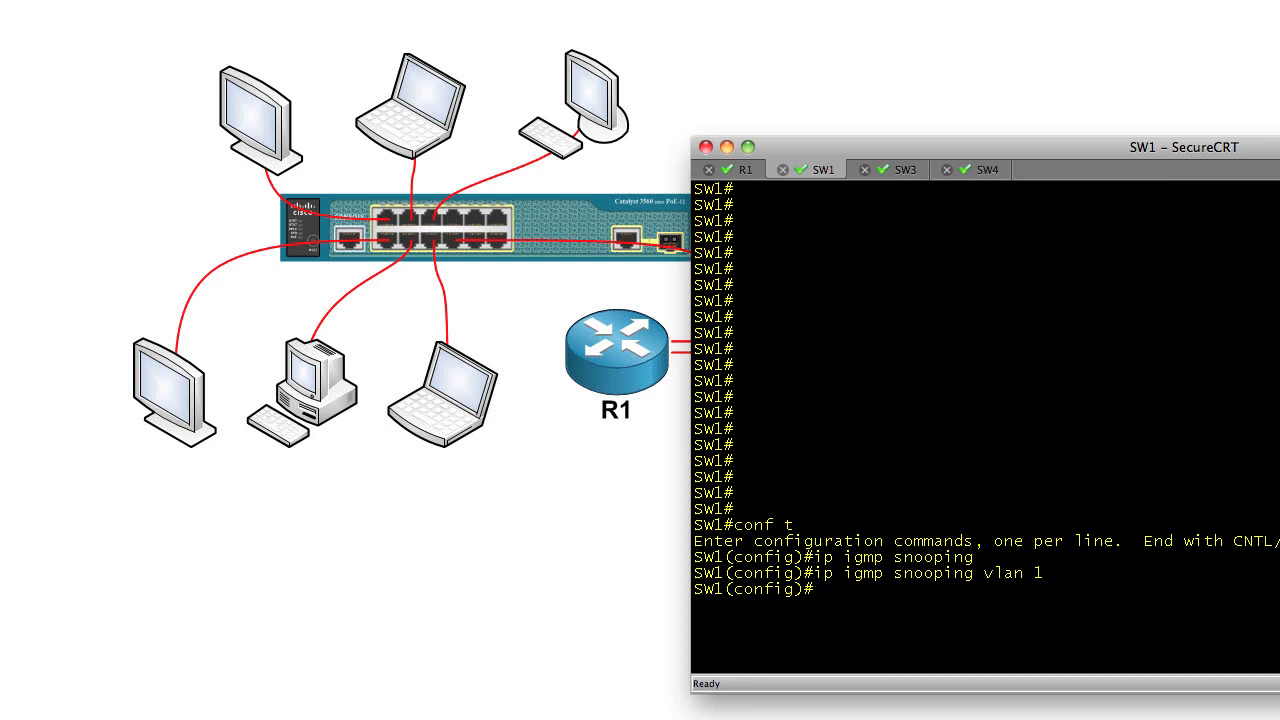
pyautogui.moveTo(930, 330)
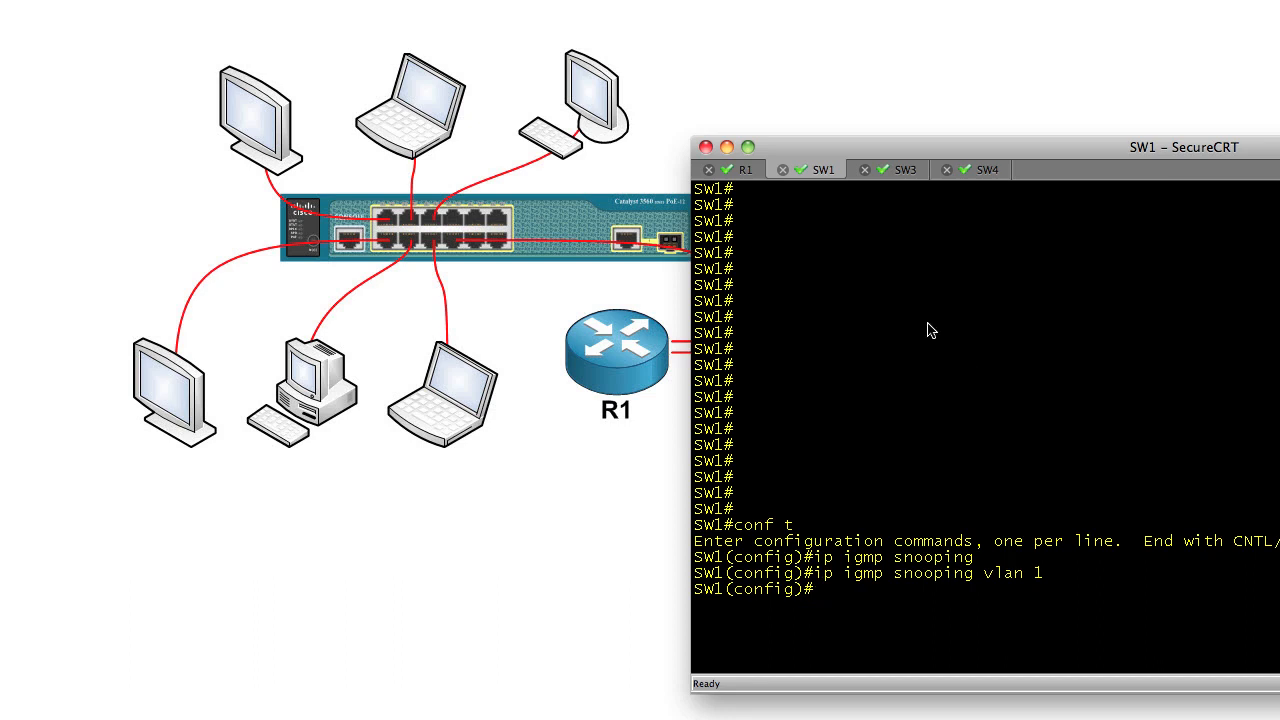
pyautogui.moveTo(617, 357)
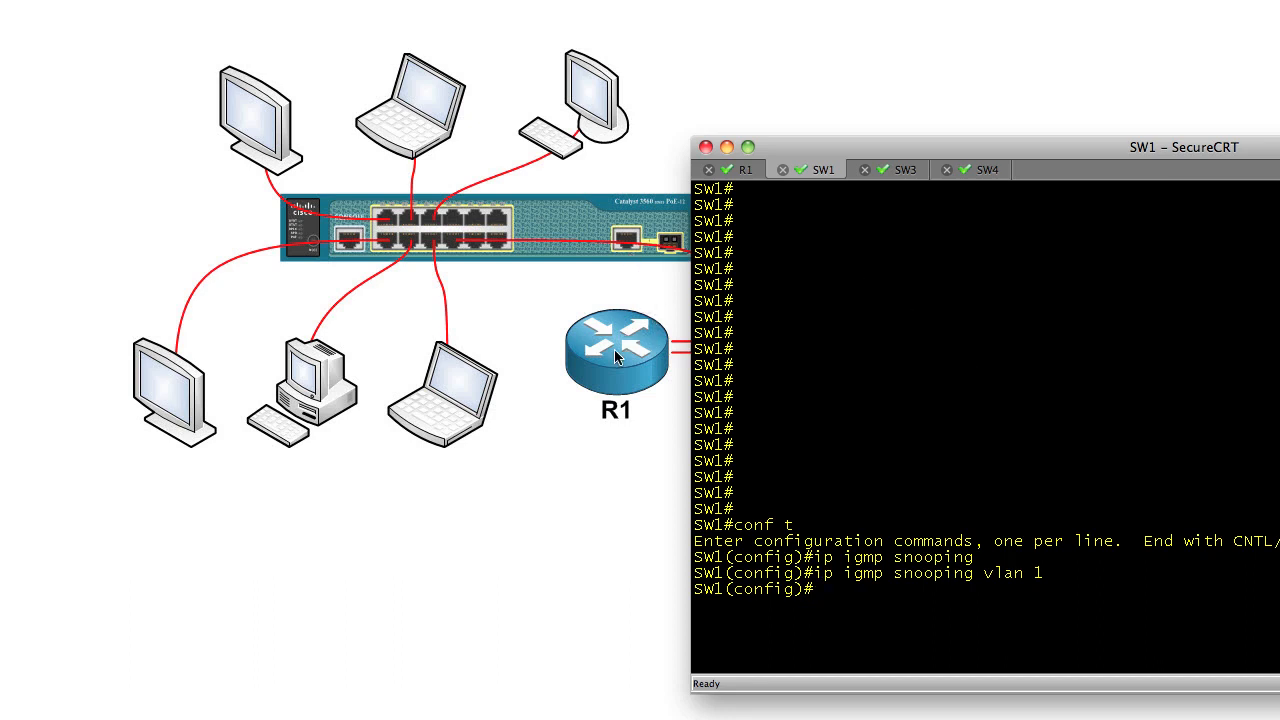
pyautogui.moveTo(388, 217)
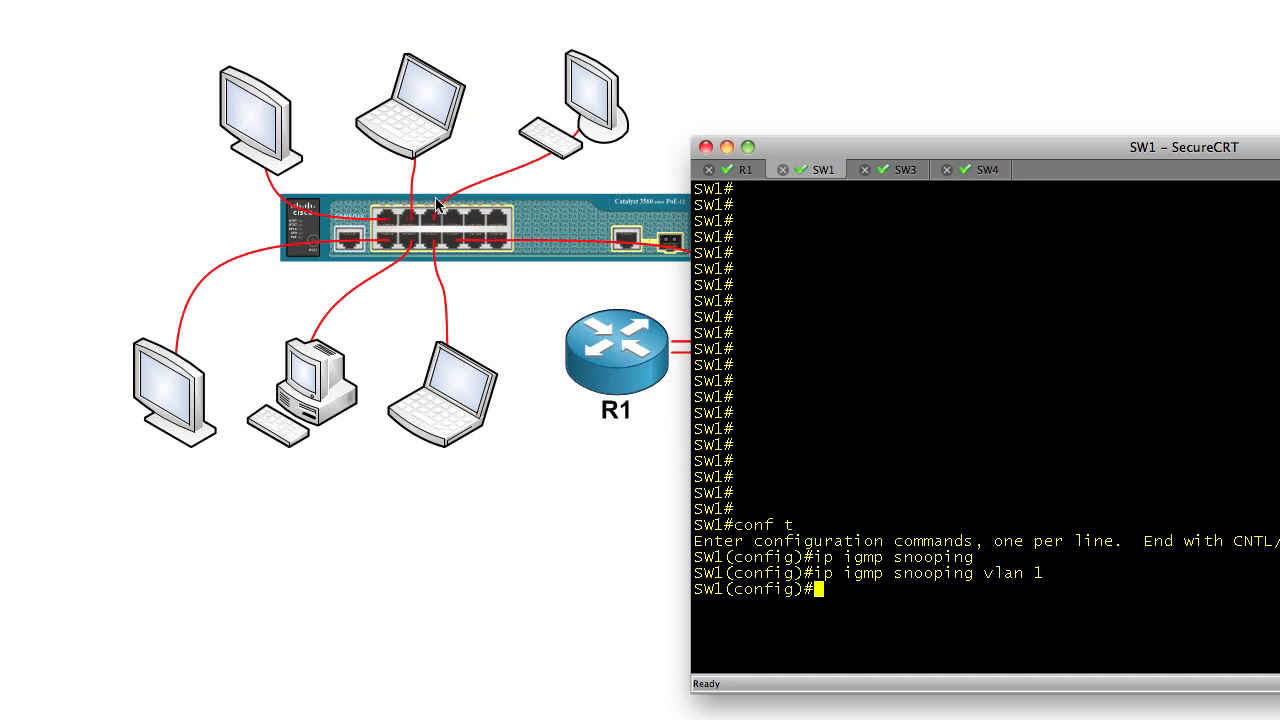
# - Exit to privileged mode, run show ip igmp snooping, then list its options
pyautogui.write('end')
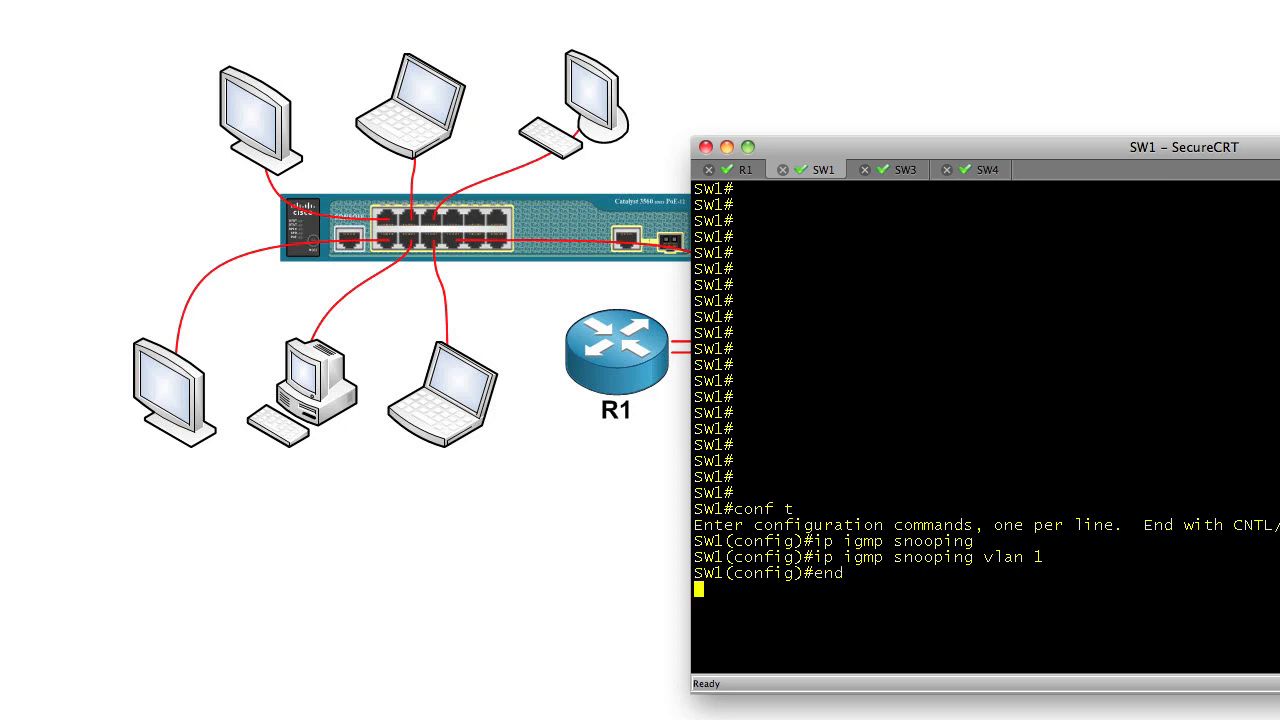
pyautogui.write('show ip igmp sn')
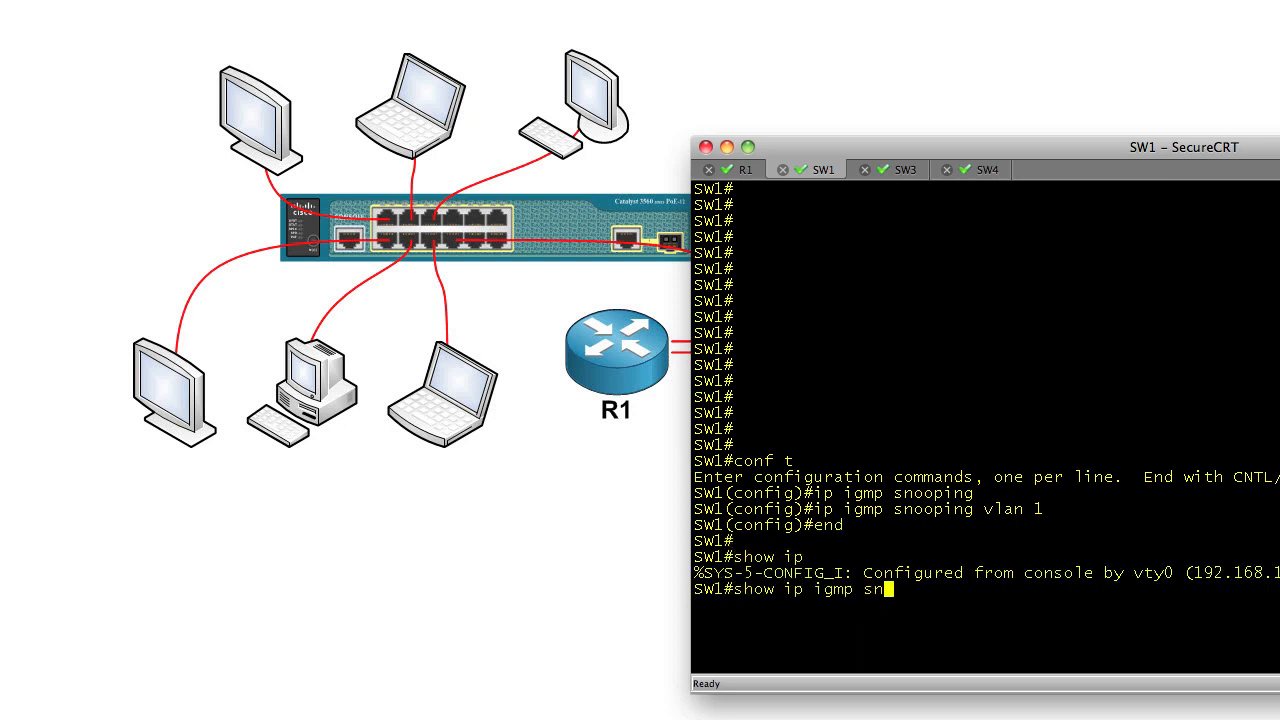
pyautogui.write('ooping')
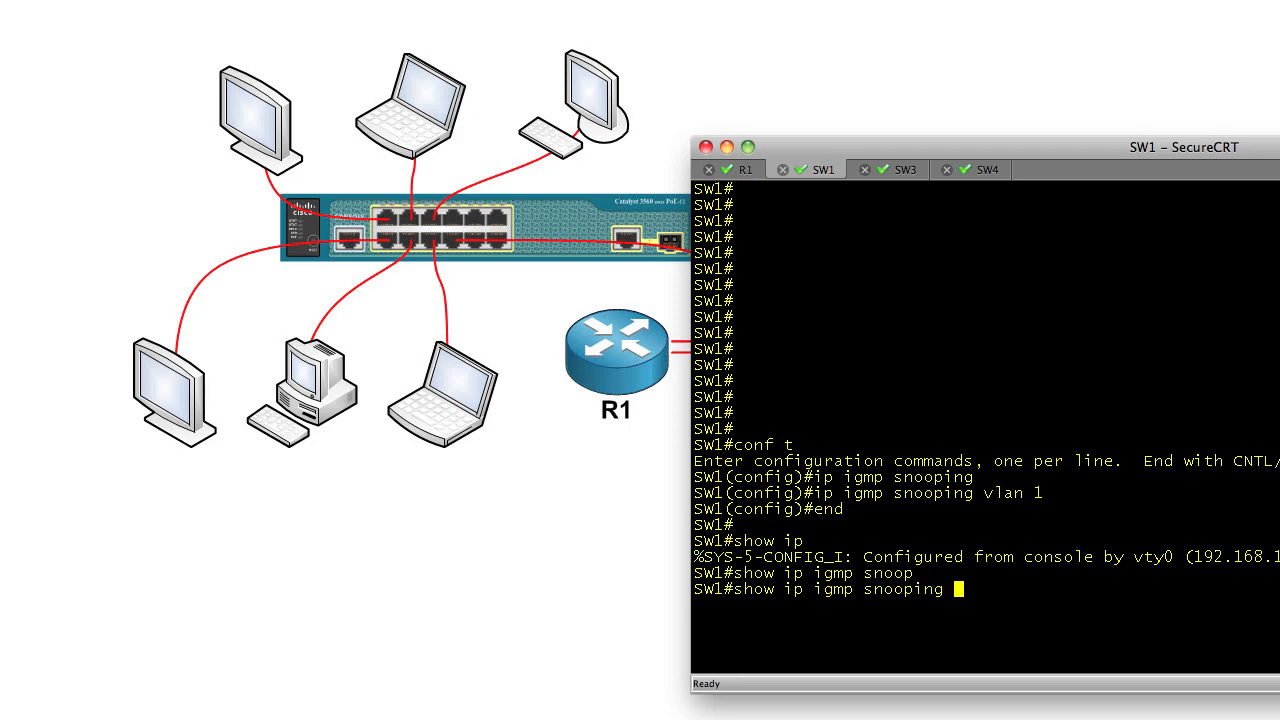
pyautogui.press('Return')
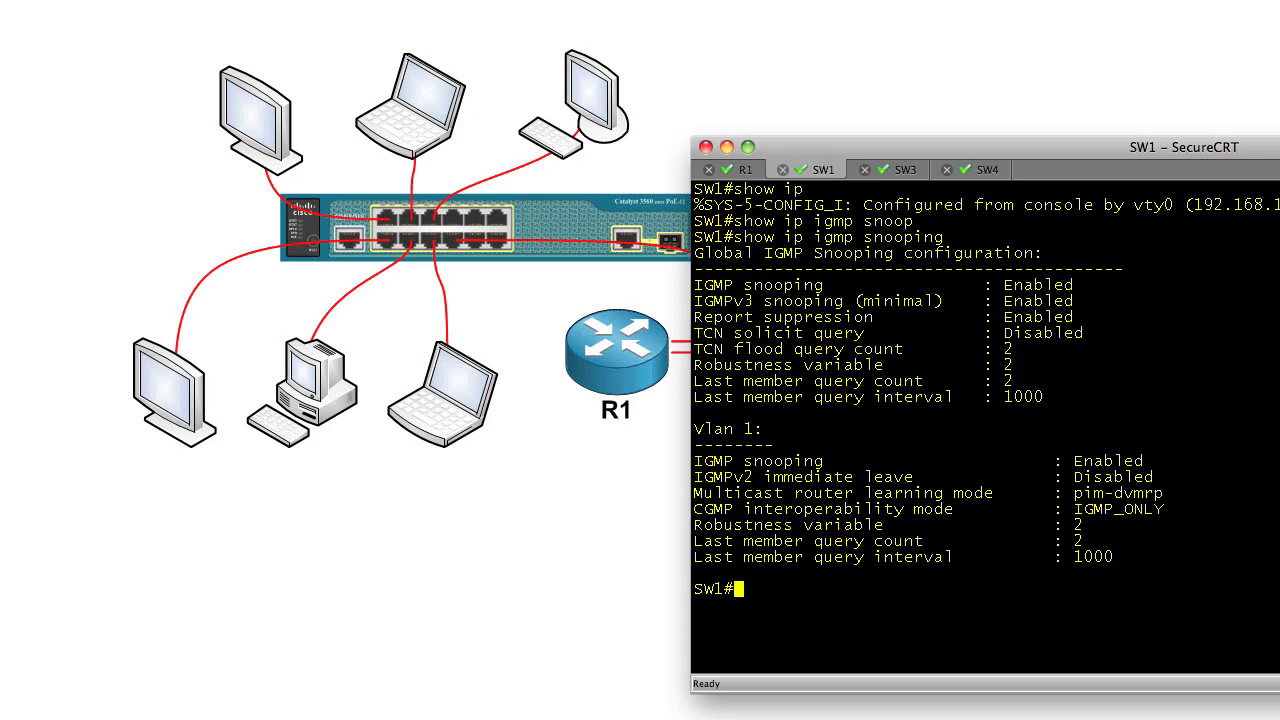
pyautogui.write('show ip igmp snooping ?')
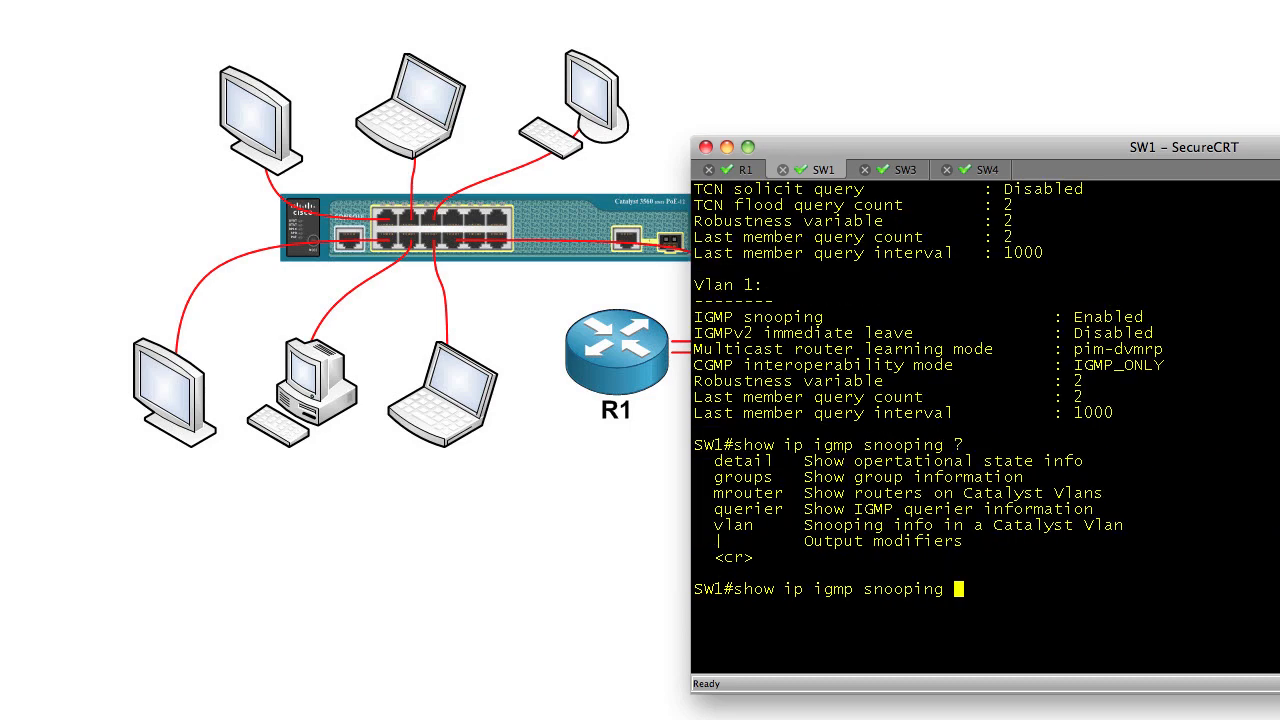
# - Run show ip igmp snooping groups to list VLAN 1's learned multicast groups
pyautogui.write('groups')
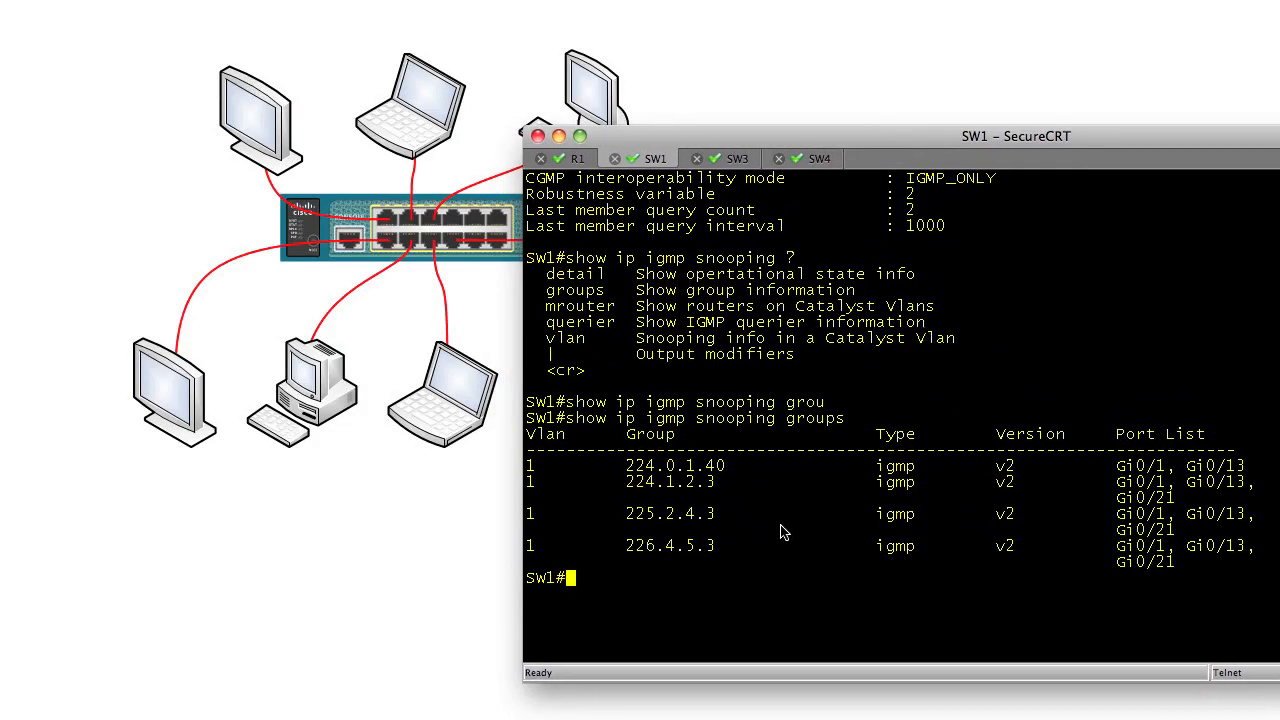
pyautogui.moveTo(703, 495)
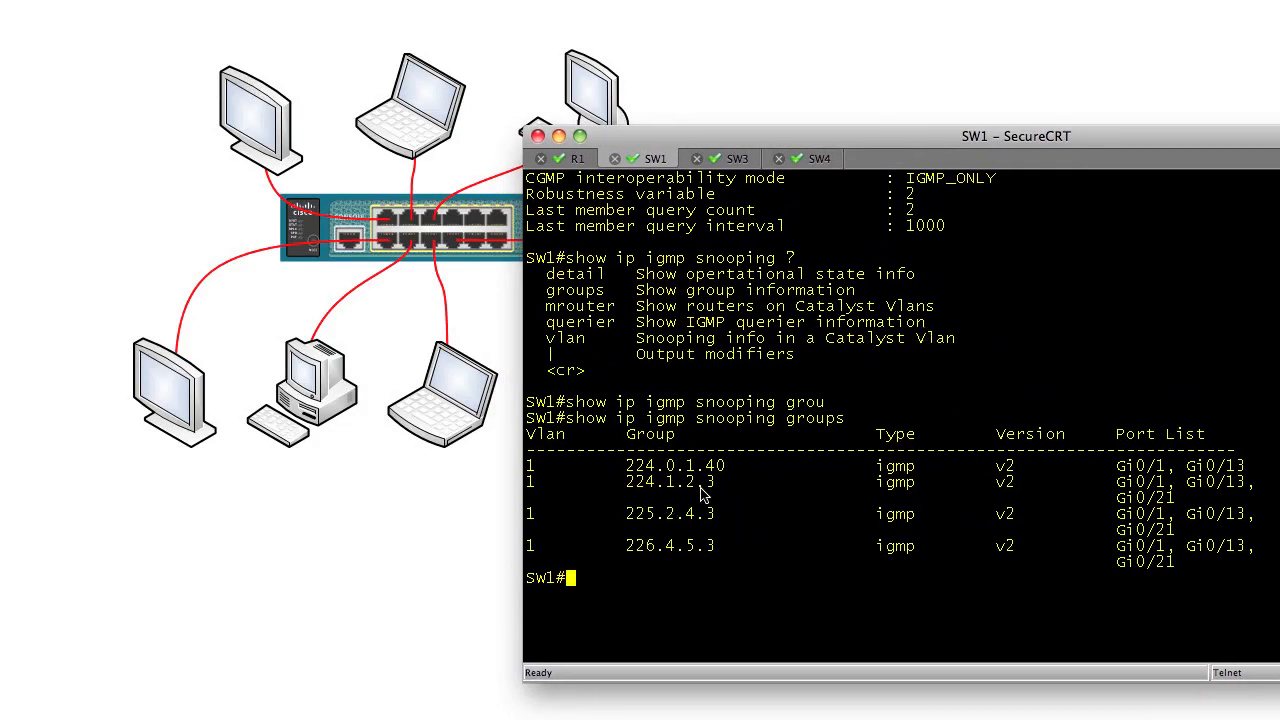
pyautogui.moveTo(685, 525)
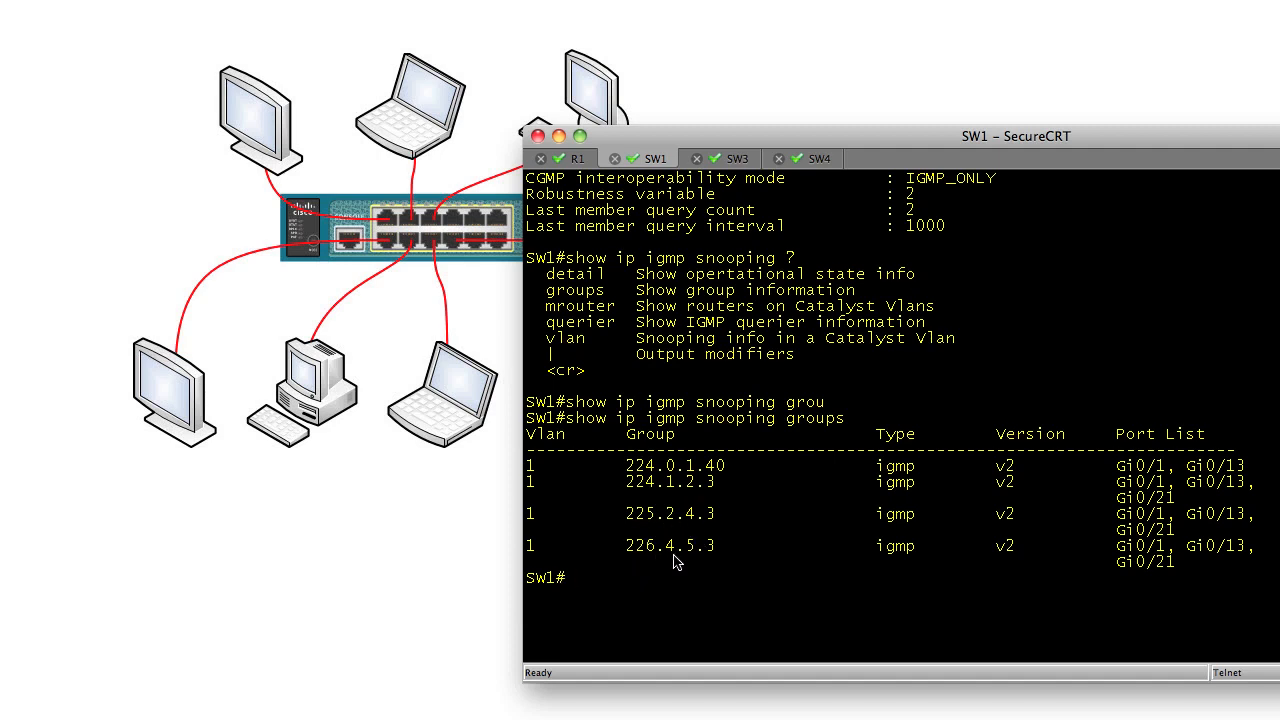
pyautogui.moveTo(1153, 578)
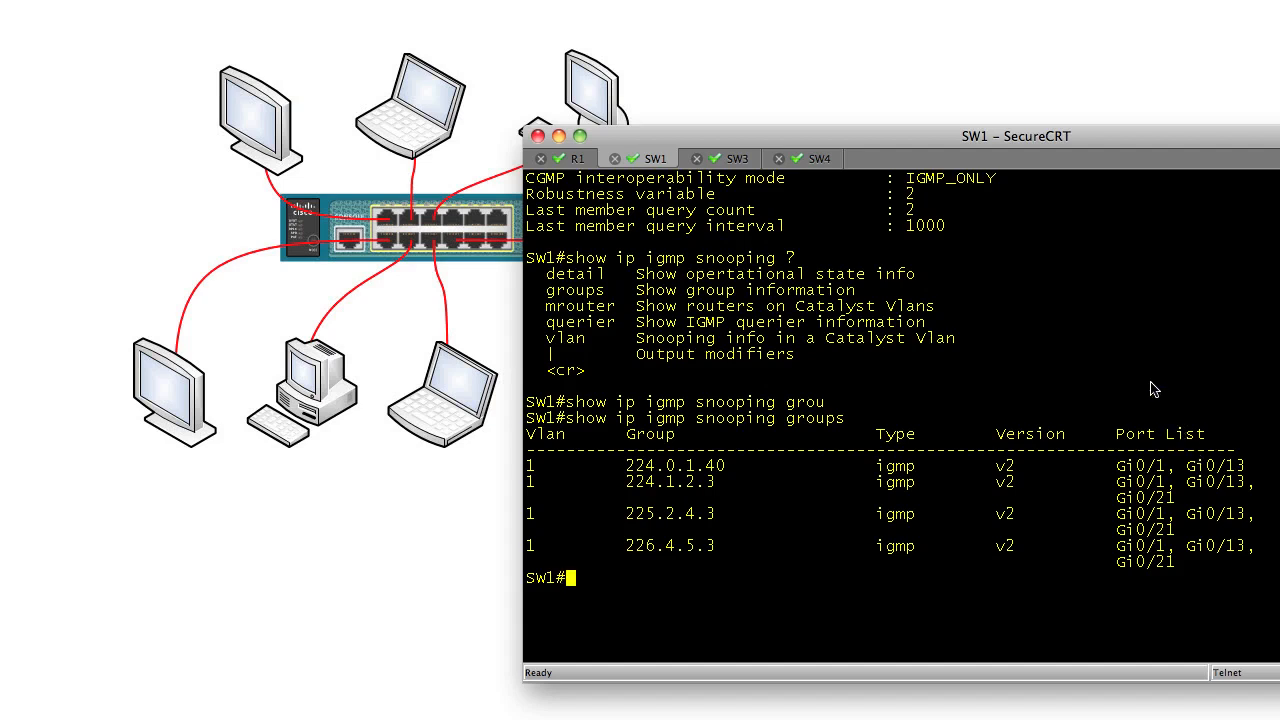
# - Run show ip igmp snooping mrouter to list VLAN 1's router ports Gi0/1 and Gi0/13
pyautogui.write('show ip igmp snooping')
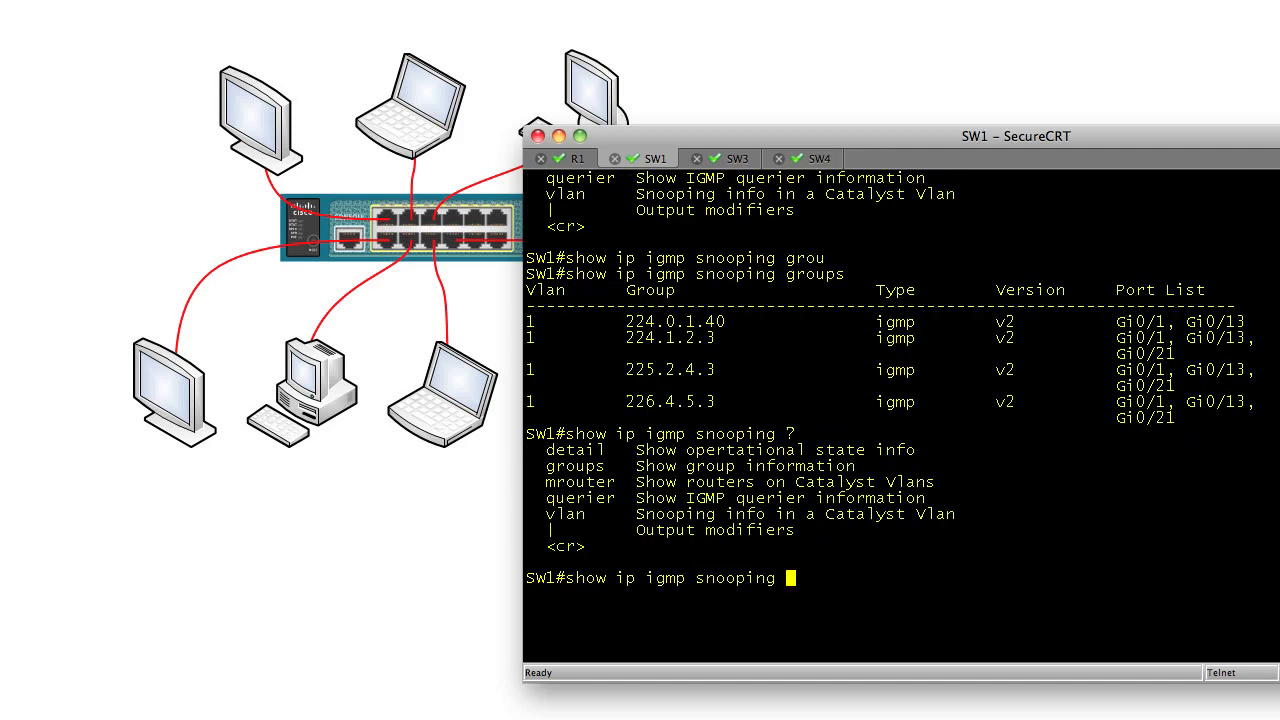
pyautogui.write('mrouter')
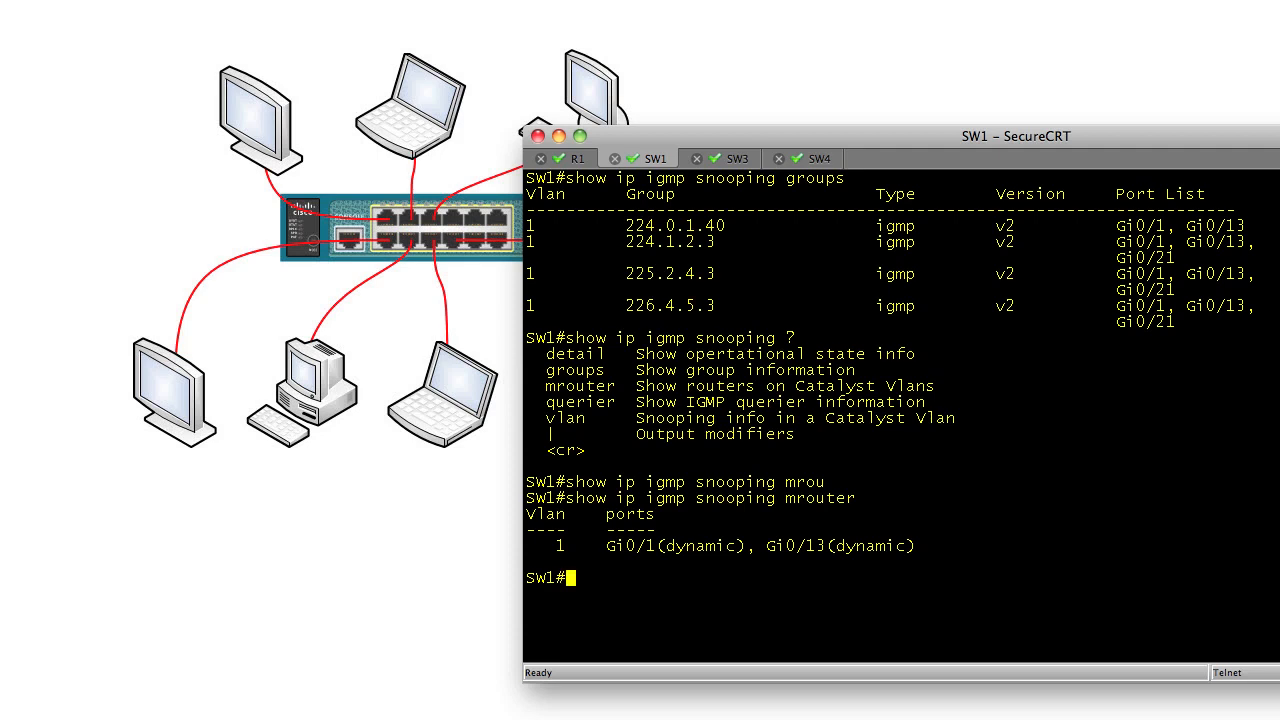
pyautogui.moveTo(1170, 247)
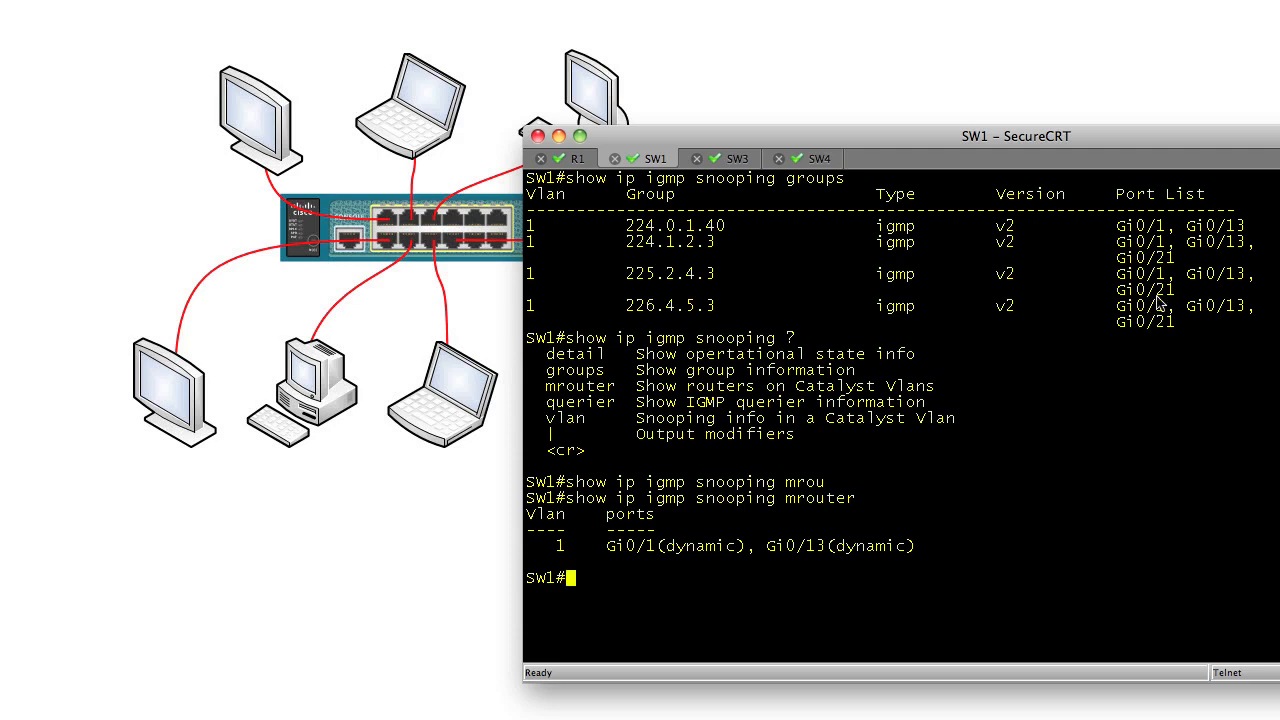
pyautogui.moveTo(1080, 320)
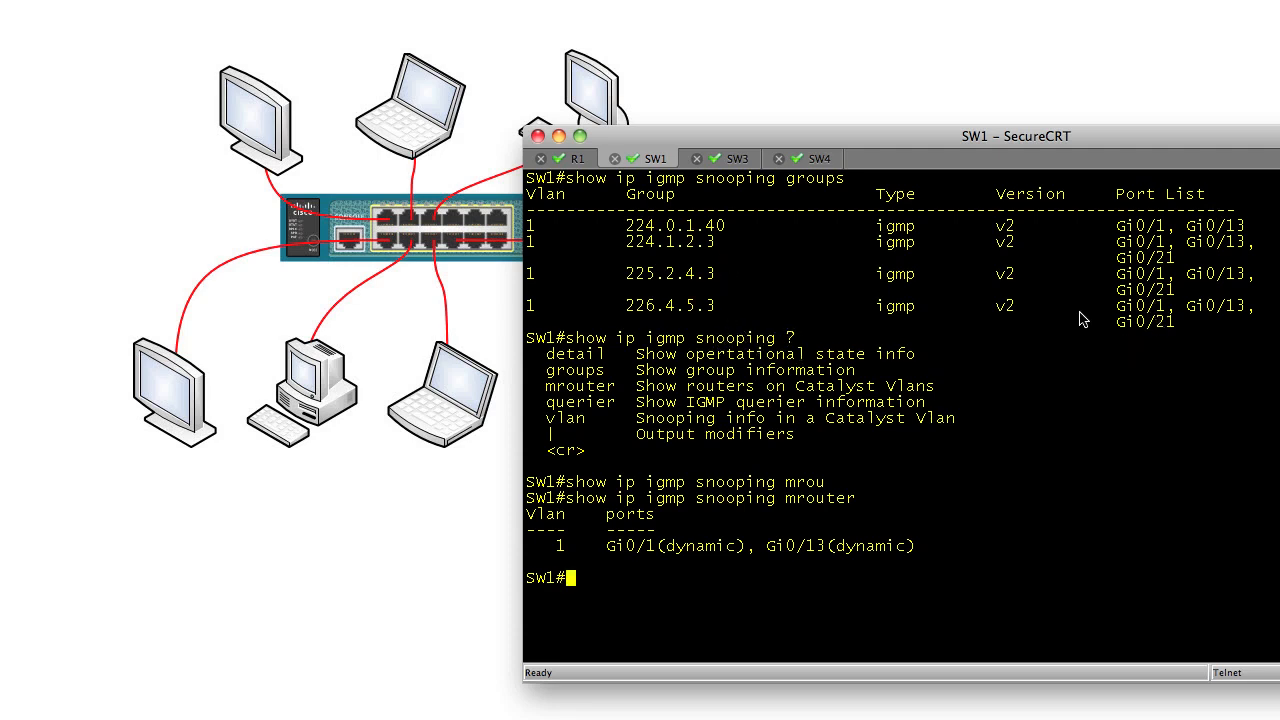
pyautogui.moveTo(790, 379)
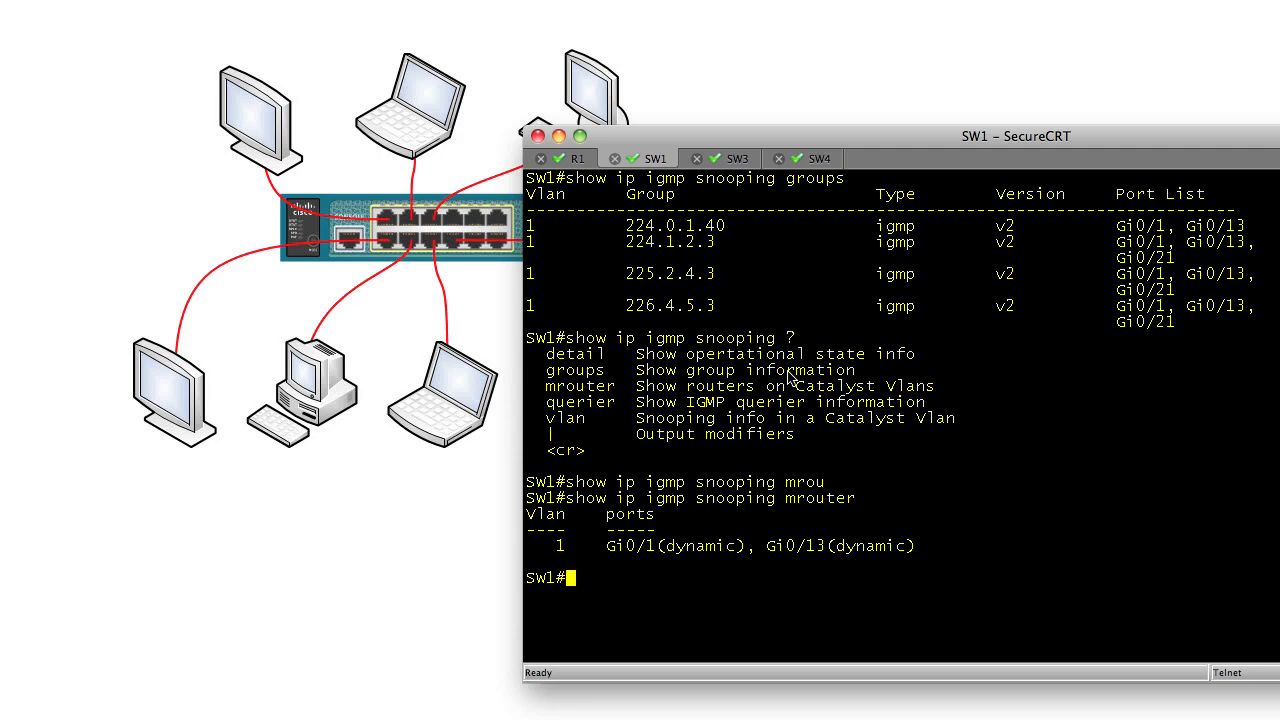
pyautogui.moveTo(976, 466)
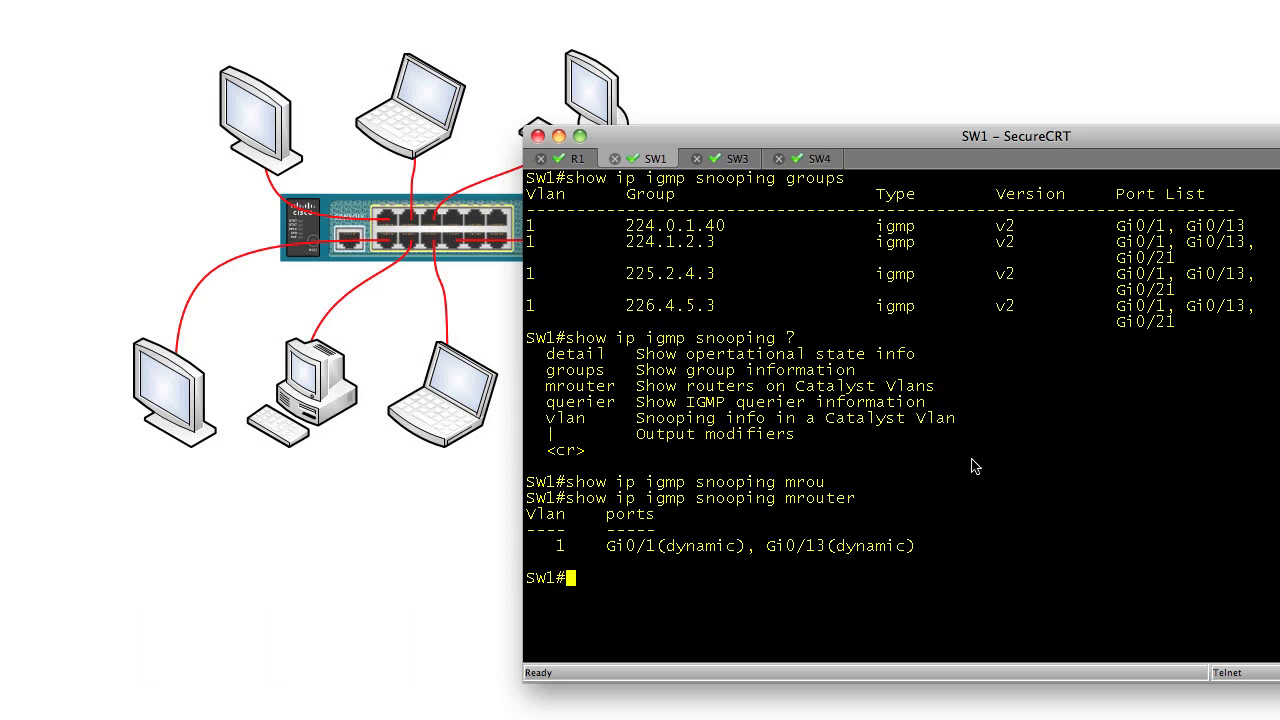